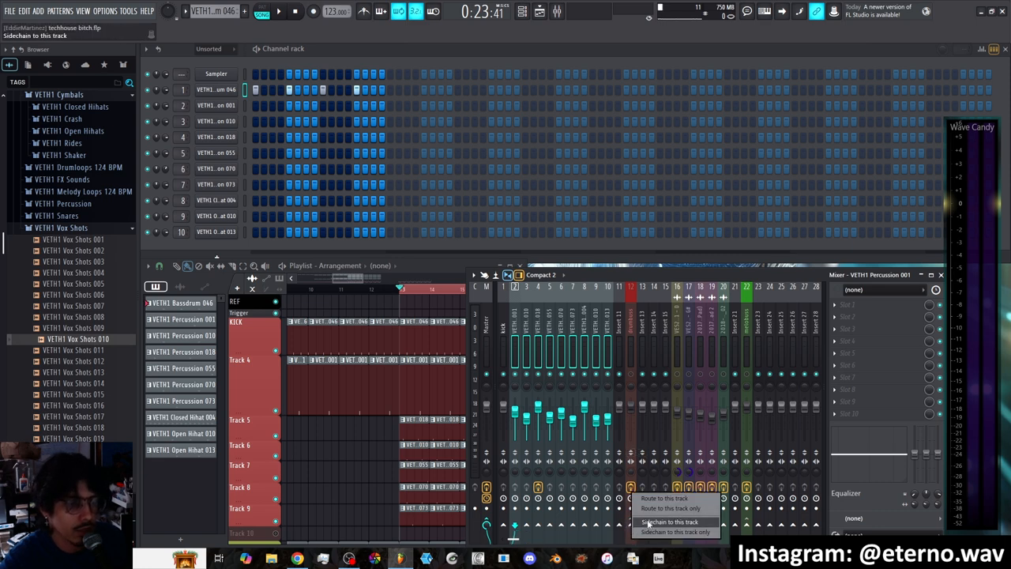
Step: Dismiss the routing menu and select the drumbuss mixer track to show its effect slots
{"action": "left_click", "coordinate": [668, 521]}
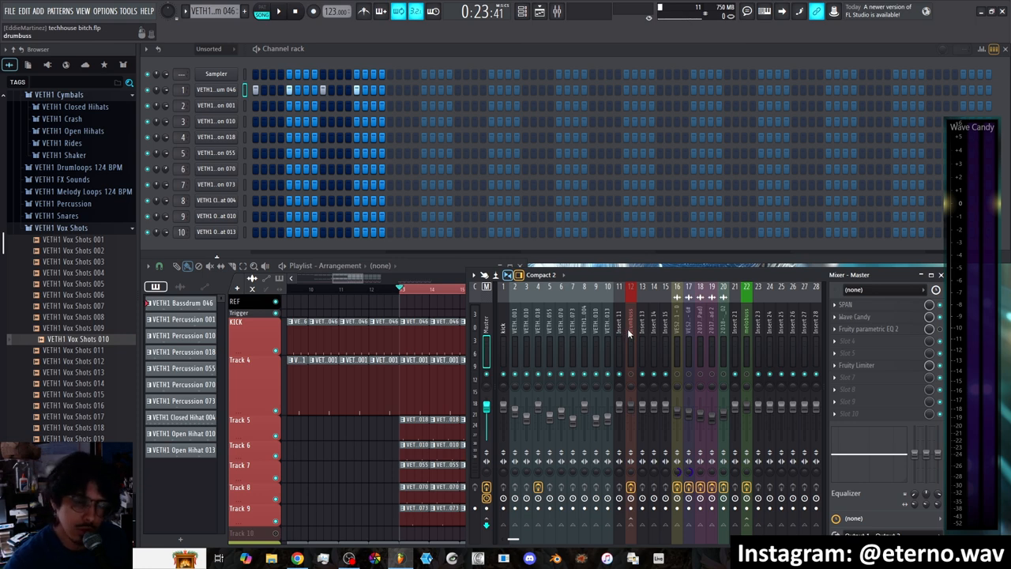
{"action": "left_click", "coordinate": [630, 348]}
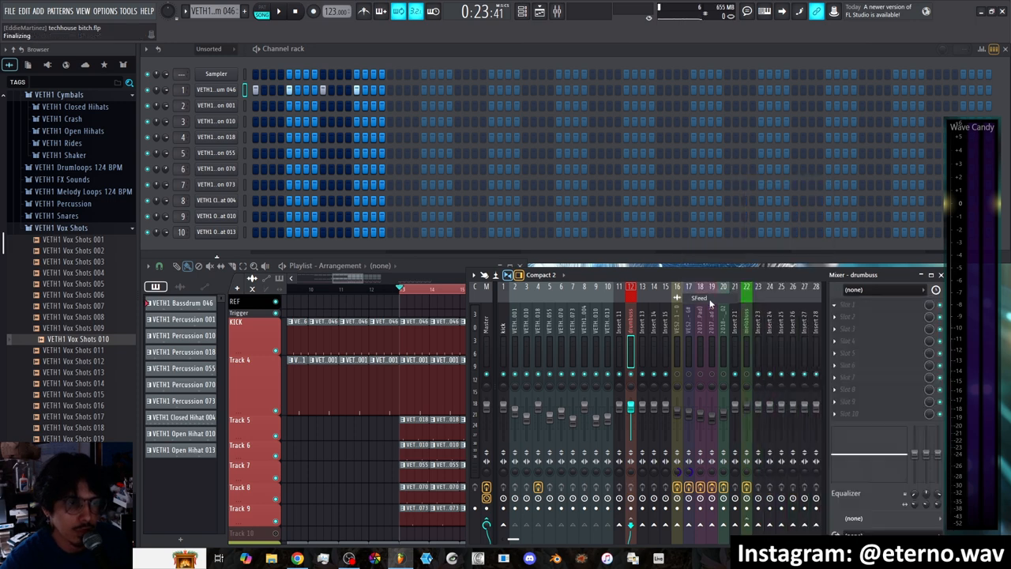
Step: Load SFeed into the drumbuss first effect slot and move its window left
{"action": "left_click", "coordinate": [885, 305]}
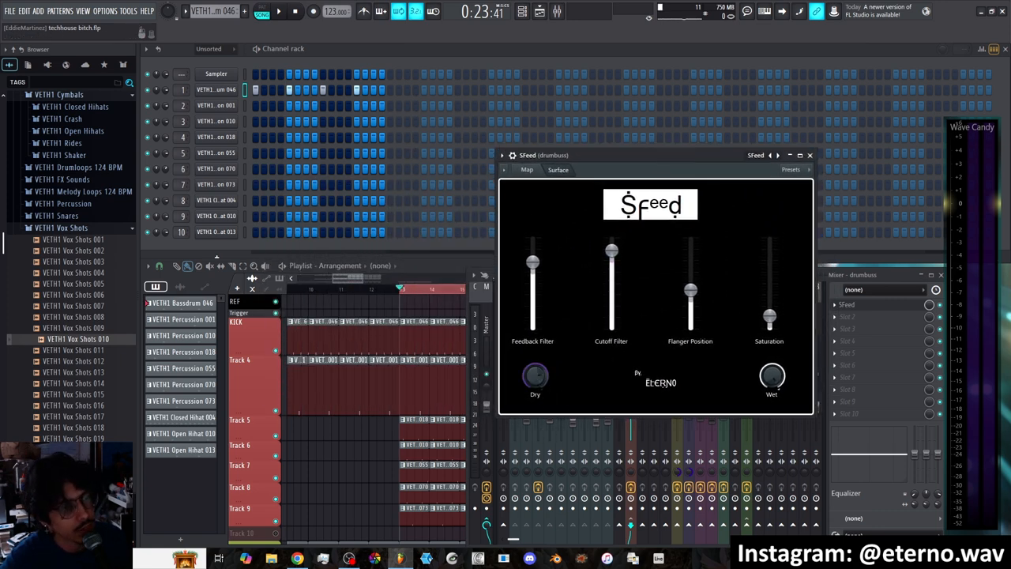
{"action": "left_click_drag", "start_coordinate": [651, 155], "coordinate": [466, 152]}
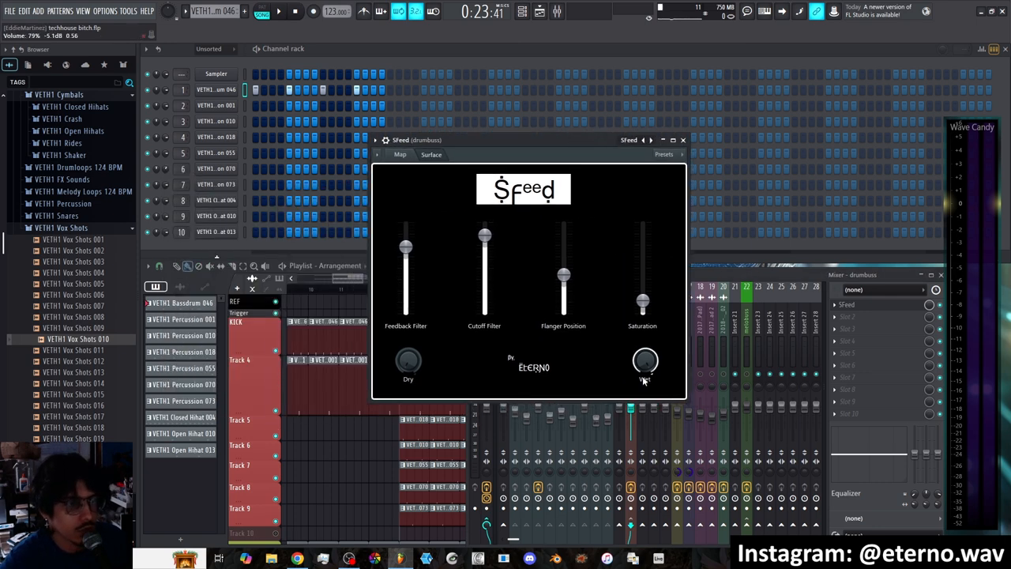
Step: Start song playback to hear the drums through SFeed
{"action": "left_click", "coordinate": [683, 140]}
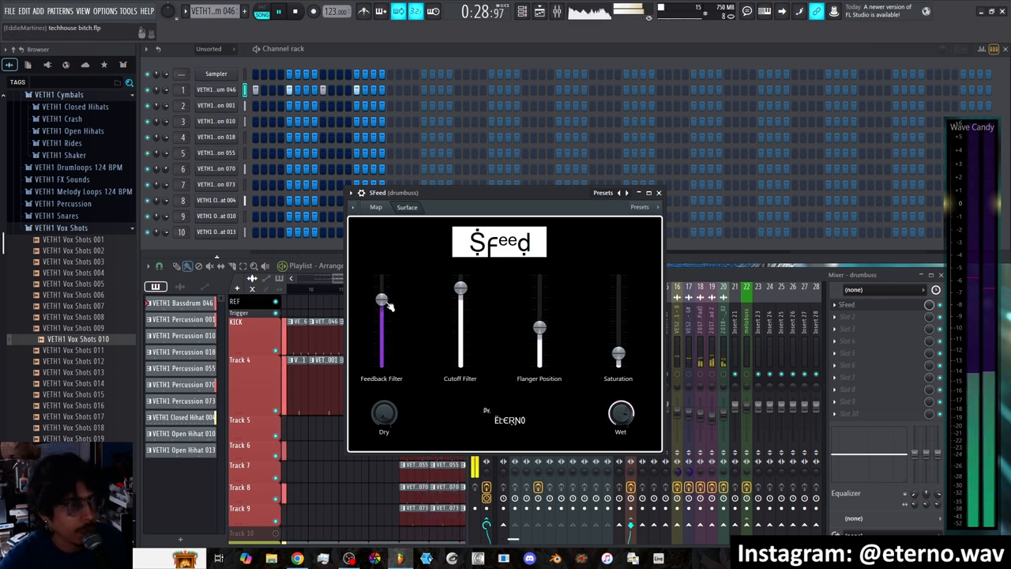
Step: Sweep SFeed's Feedback Filter to maximum and back, then lower Flanger Position
{"action": "left_click_drag", "start_coordinate": [382, 303], "coordinate": [381, 331]}
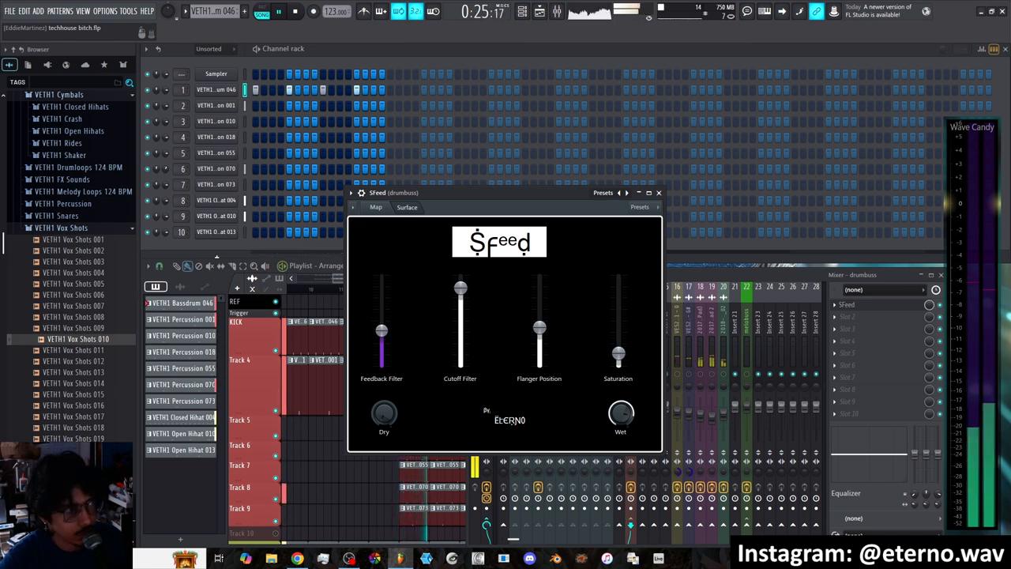
{"action": "left_click_drag", "start_coordinate": [381, 330], "coordinate": [381, 281]}
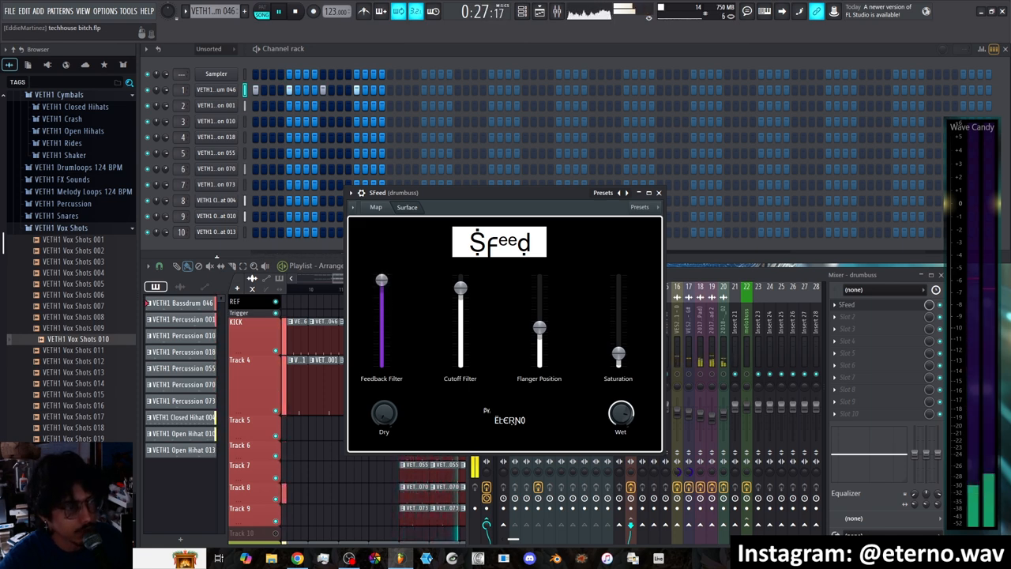
{"action": "left_click_drag", "start_coordinate": [381, 280], "coordinate": [381, 324]}
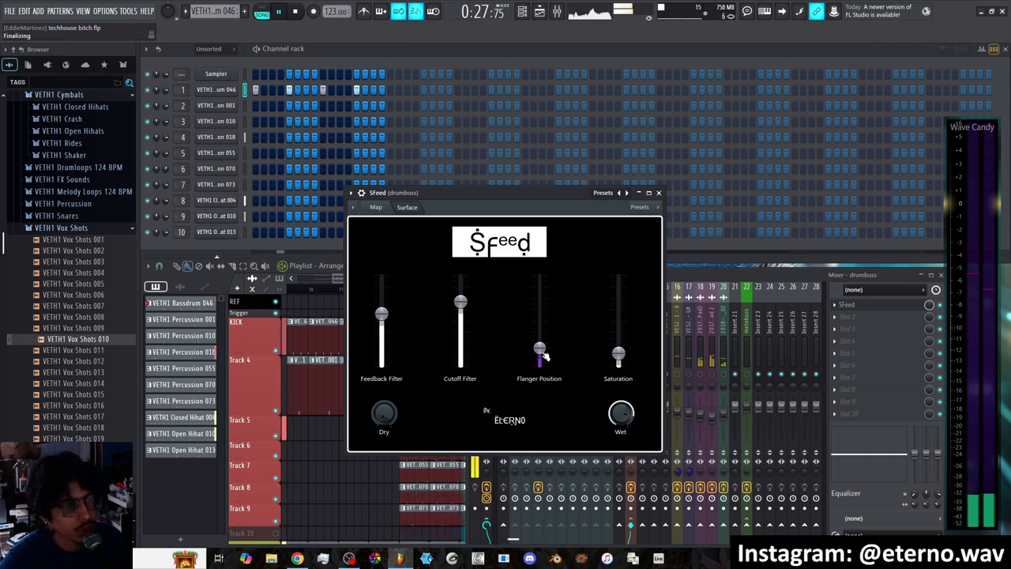
{"action": "left_click_drag", "start_coordinate": [539, 352], "coordinate": [539, 339]}
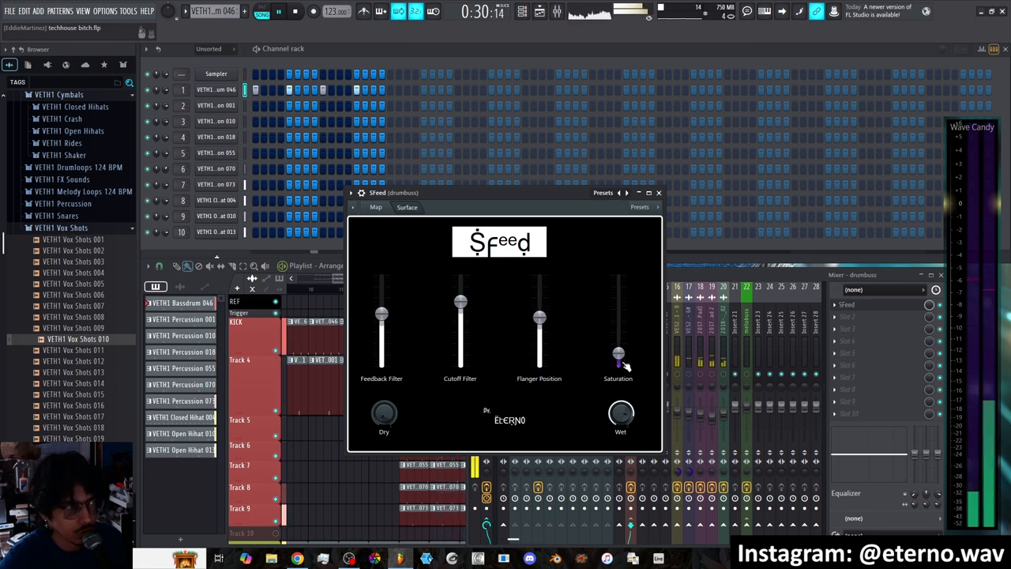
Step: Nudge Saturation up and back, sweep Feedback Filter, and lower the Cutoff Filter
{"action": "left_click_drag", "start_coordinate": [618, 356], "coordinate": [618, 347]}
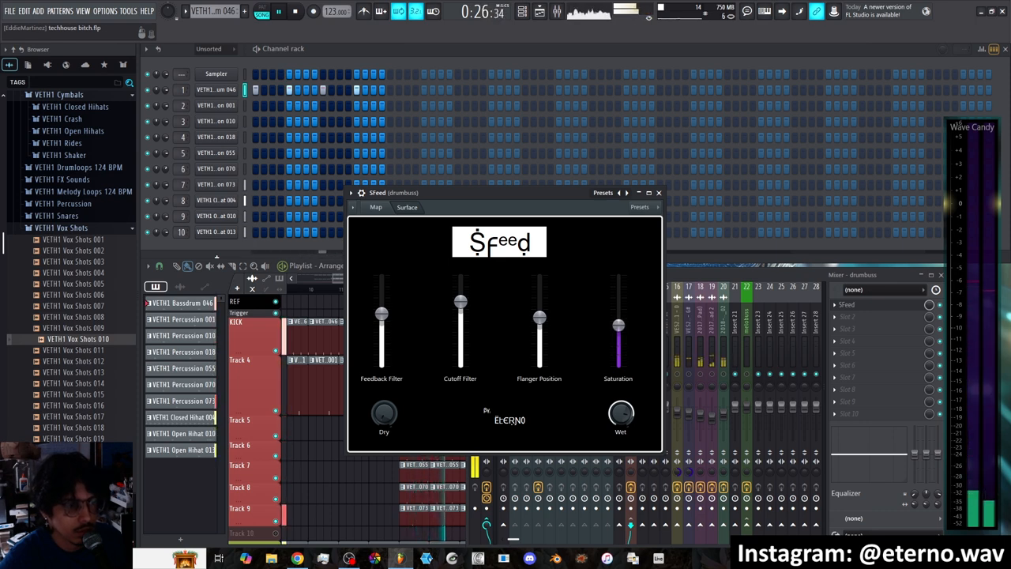
{"action": "left_click_drag", "start_coordinate": [618, 324], "coordinate": [619, 296]}
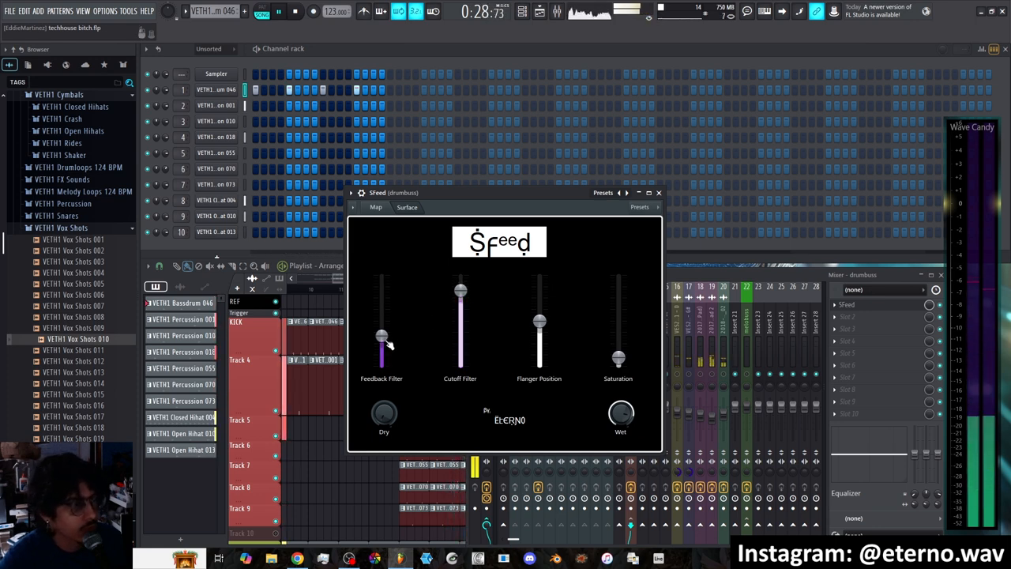
{"action": "left_click_drag", "start_coordinate": [382, 336], "coordinate": [381, 292]}
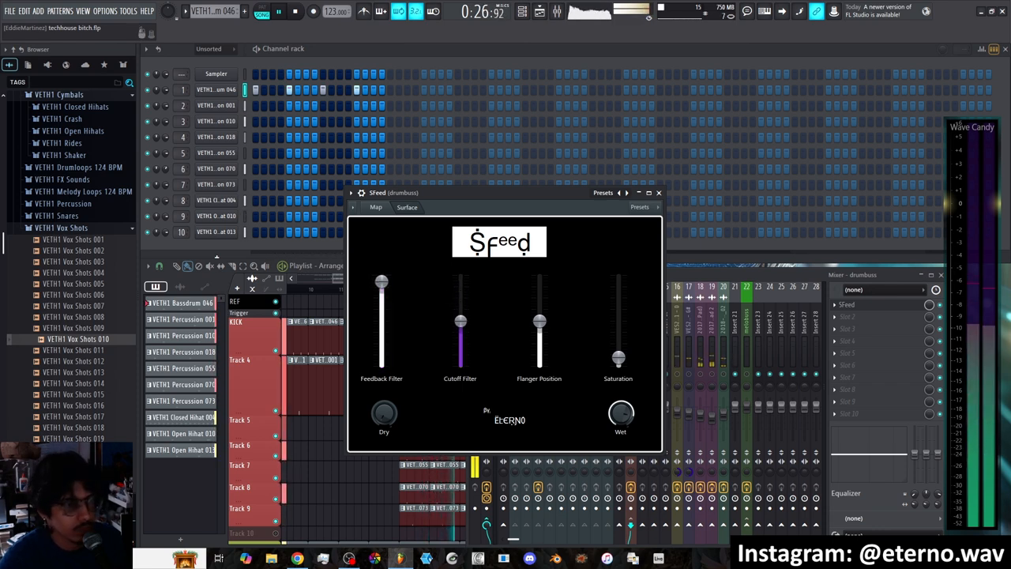
{"action": "left_click_drag", "start_coordinate": [461, 322], "coordinate": [460, 335]}
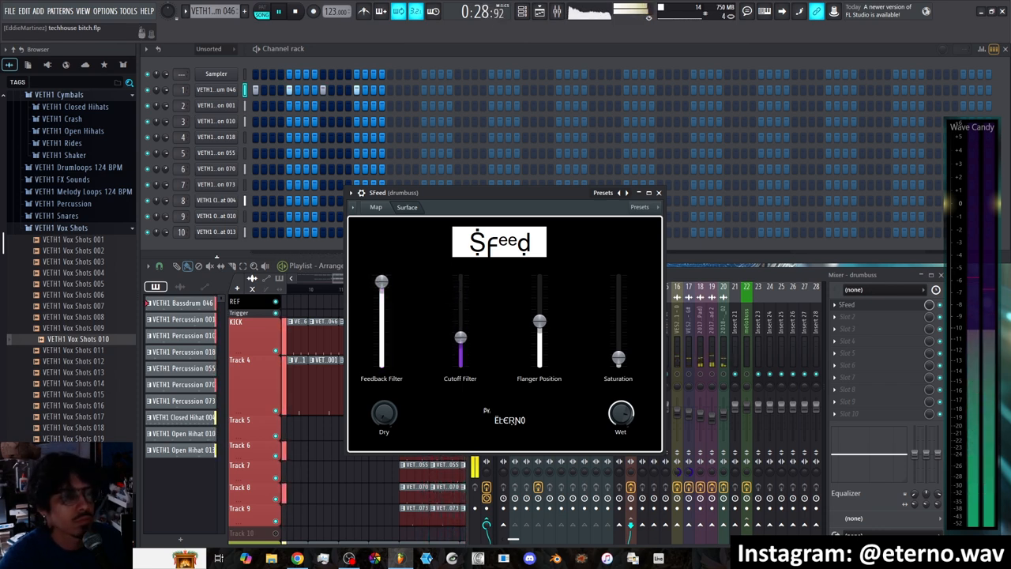
{"action": "left_click_drag", "start_coordinate": [539, 351], "coordinate": [540, 323]}
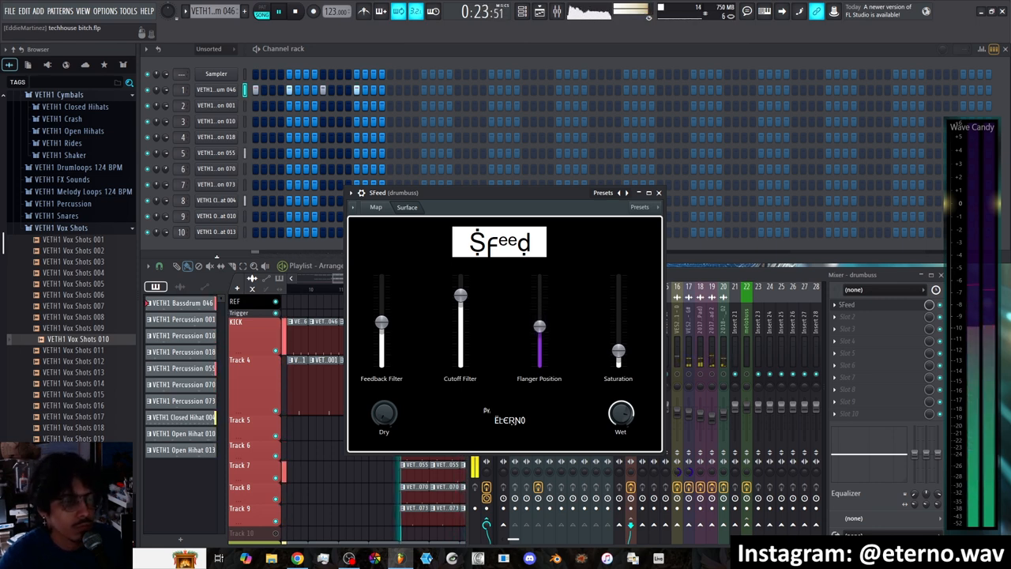
Step: Raise SFeed's Flanger Position high on the drumbuss
{"action": "left_click_drag", "start_coordinate": [539, 328], "coordinate": [540, 303]}
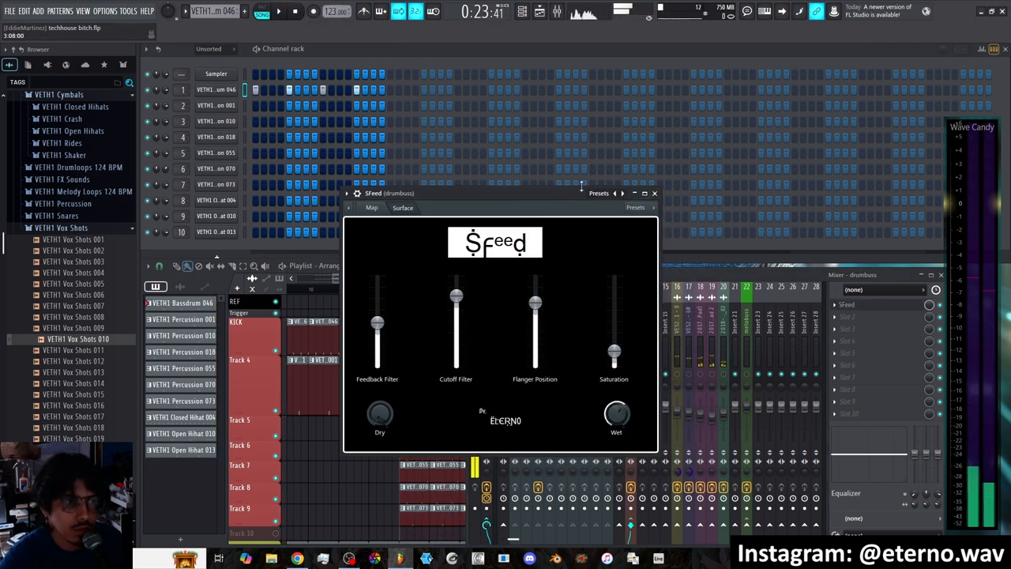
{"action": "left_click", "coordinate": [654, 192]}
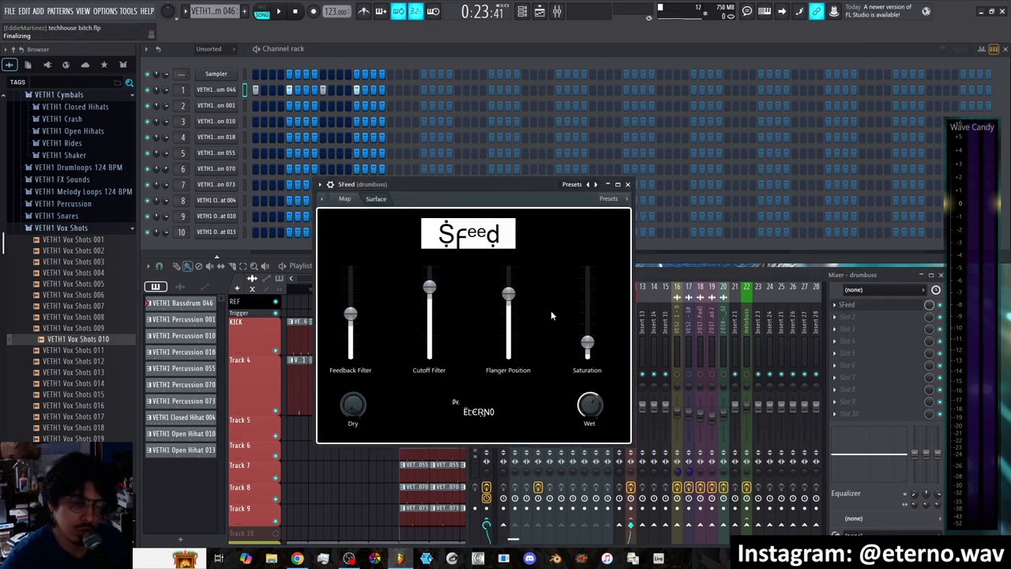
{"action": "mouse_move", "coordinate": [612, 215]}
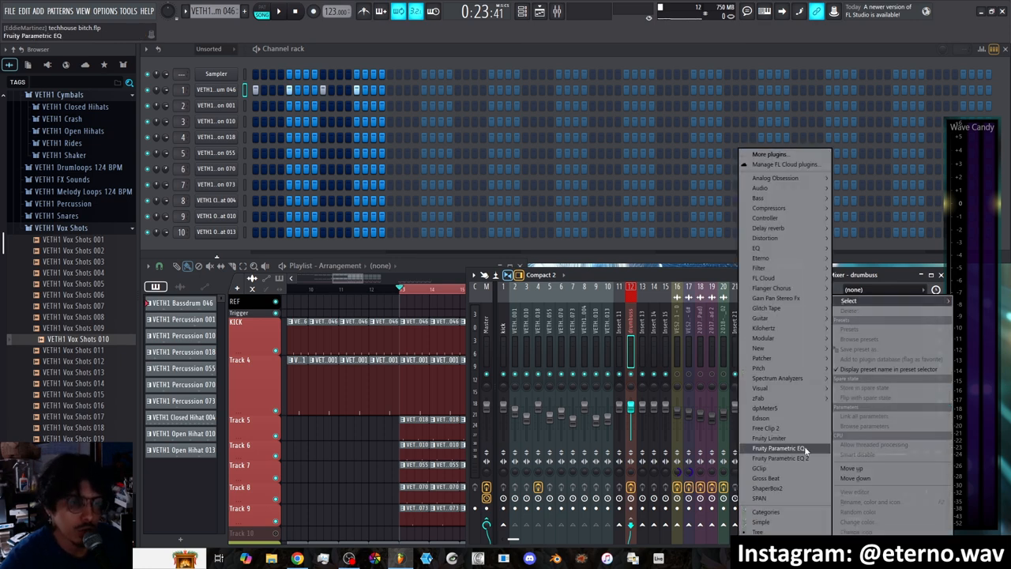
Step: Add Fruity Parametric EQ 2 to the drumbuss with the STEEP4 lowhigh preset
{"action": "left_click", "coordinate": [780, 458]}
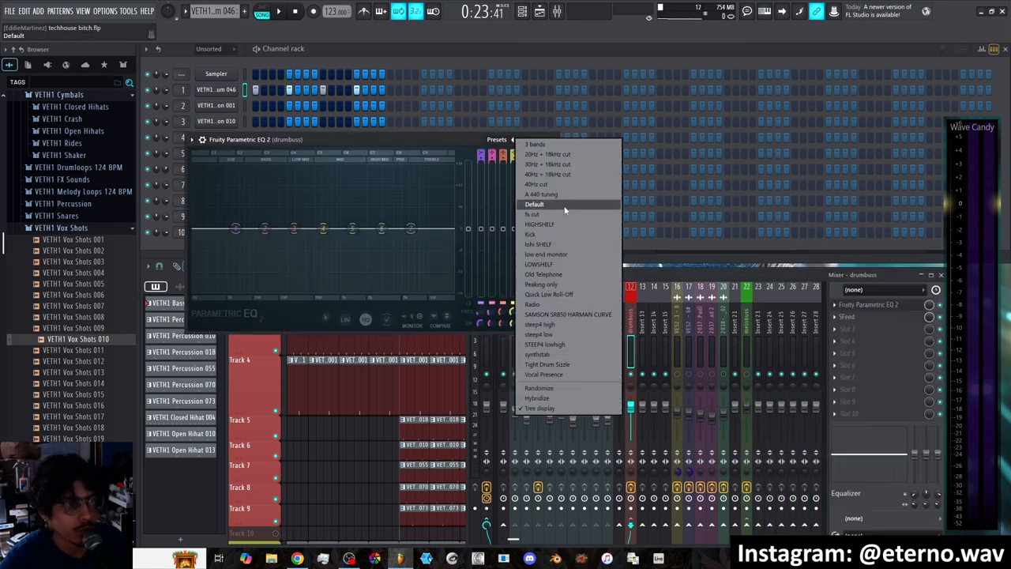
{"action": "mouse_move", "coordinate": [545, 345]}
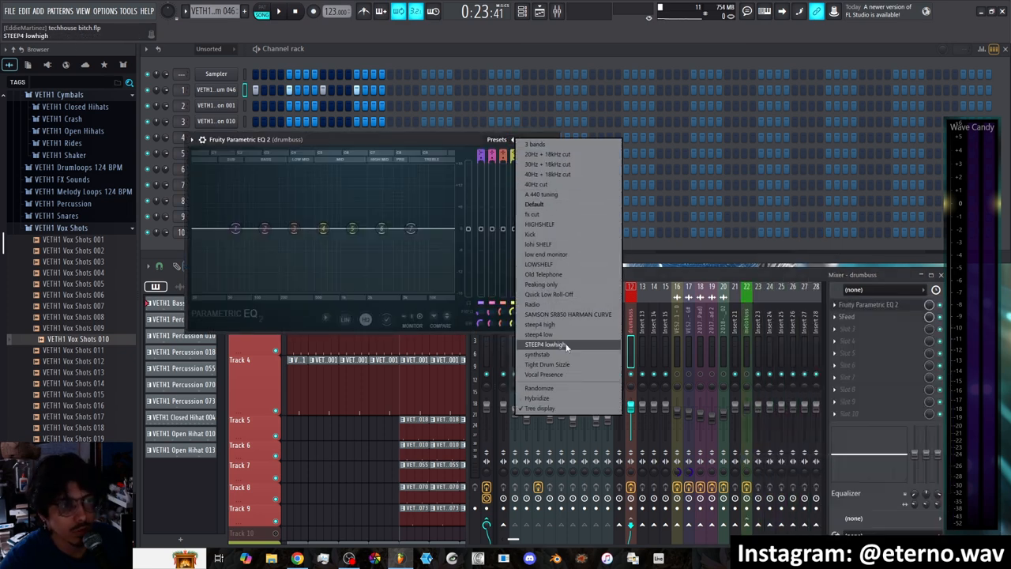
{"action": "left_click", "coordinate": [545, 344]}
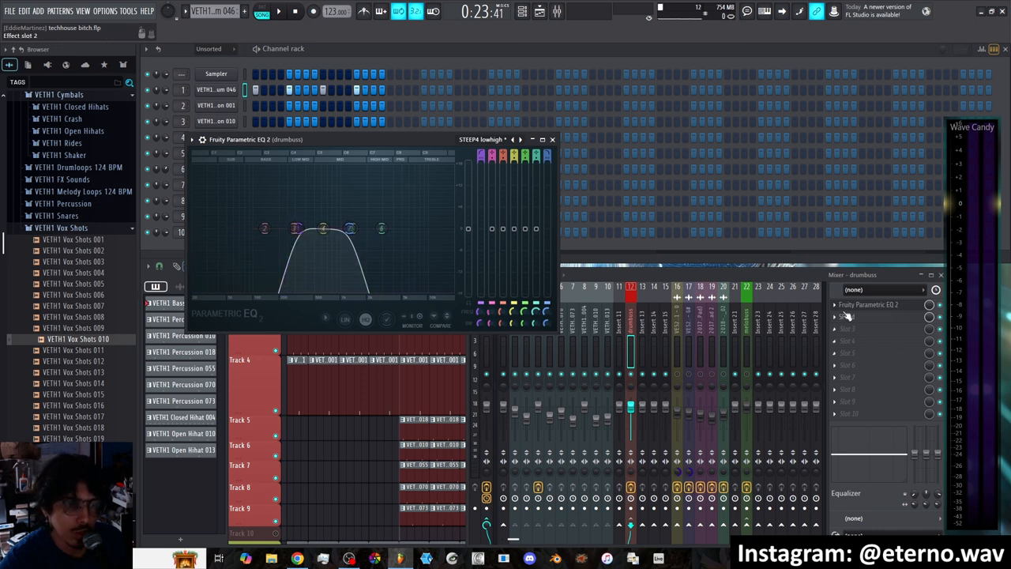
{"action": "left_click", "coordinate": [262, 13]}
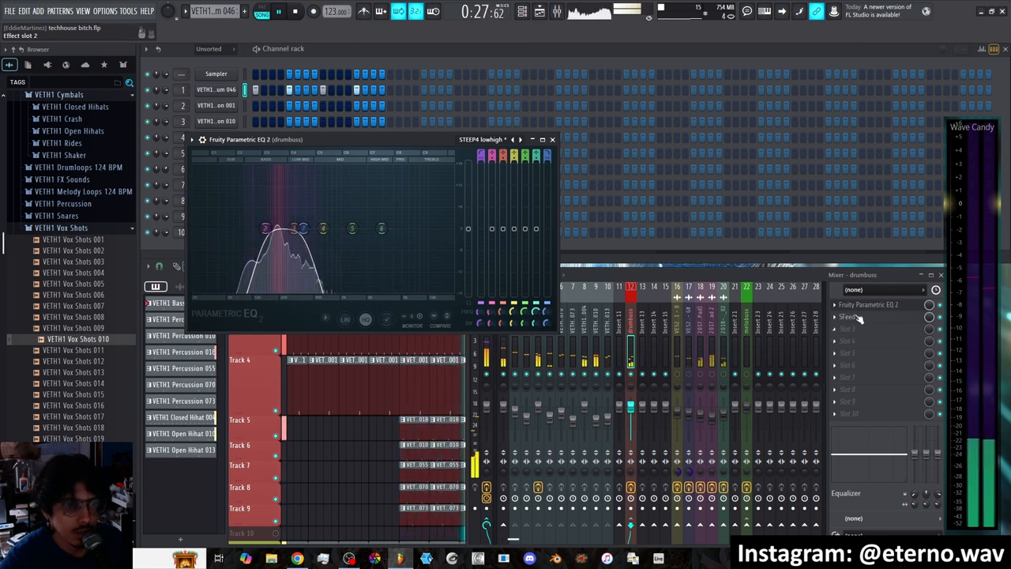
Step: Raise the drumbuss SFeed Cutoff Filter, then close the SFeed window
{"action": "left_click", "coordinate": [846, 316]}
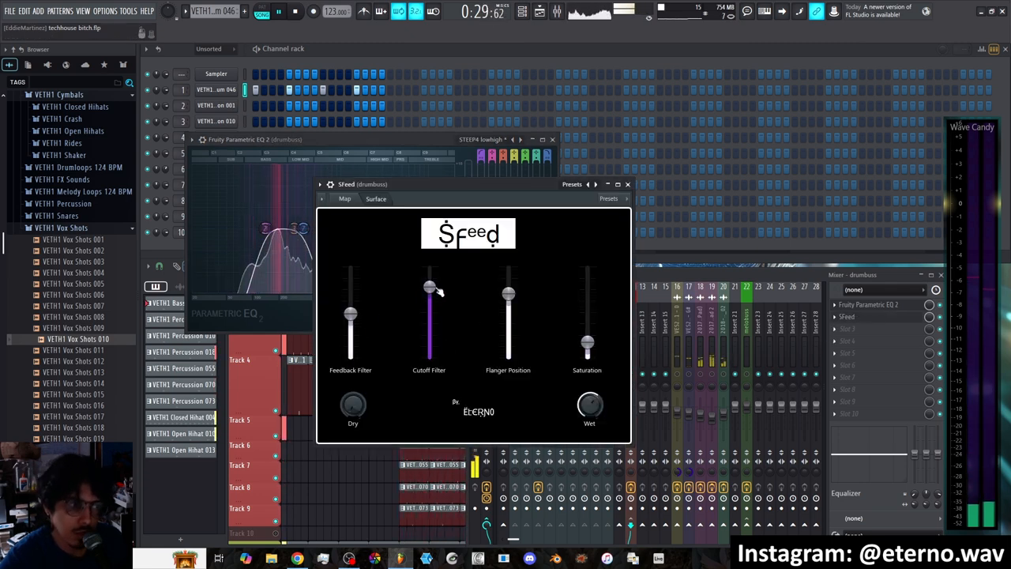
{"action": "left_click_drag", "start_coordinate": [429, 288], "coordinate": [428, 308]}
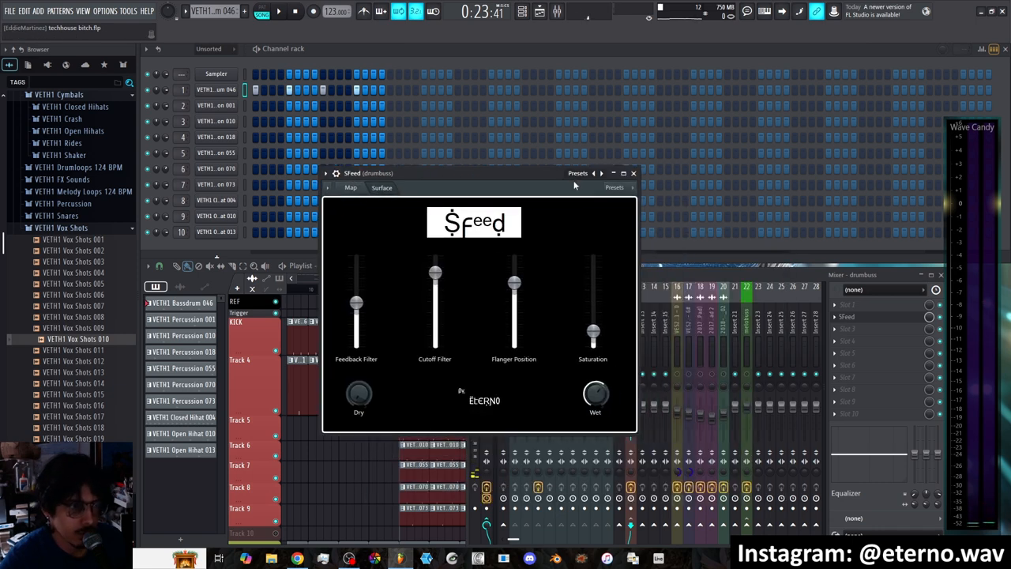
{"action": "left_click", "coordinate": [633, 172]}
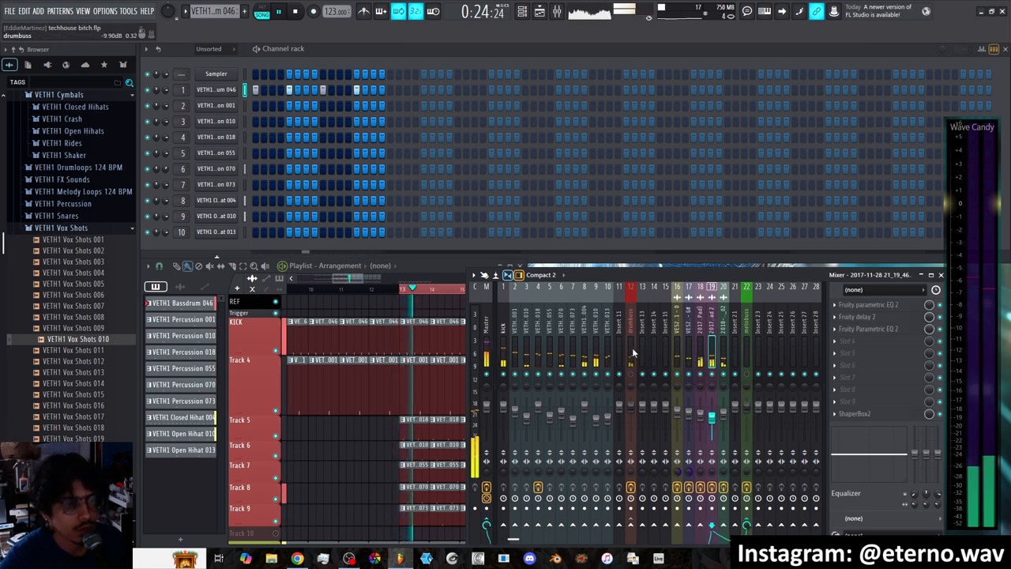
Step: Select the melobuss insert and open its SFeed flanger
{"action": "left_click", "coordinate": [630, 359]}
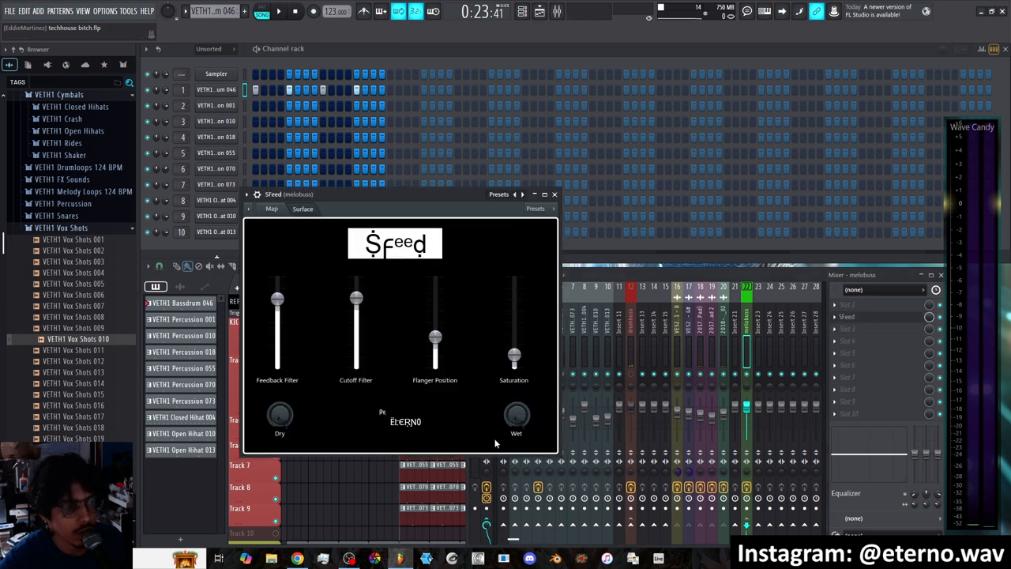
Step: Close SFeed, select melobuss and a melody track, and open its routing options
{"action": "left_click", "coordinate": [553, 194]}
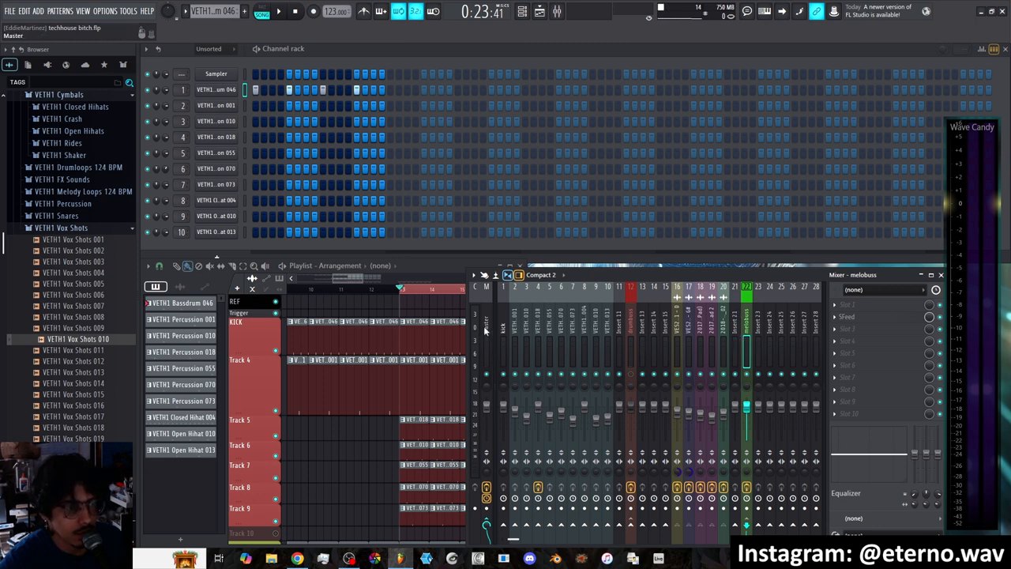
{"action": "left_click", "coordinate": [722, 331]}
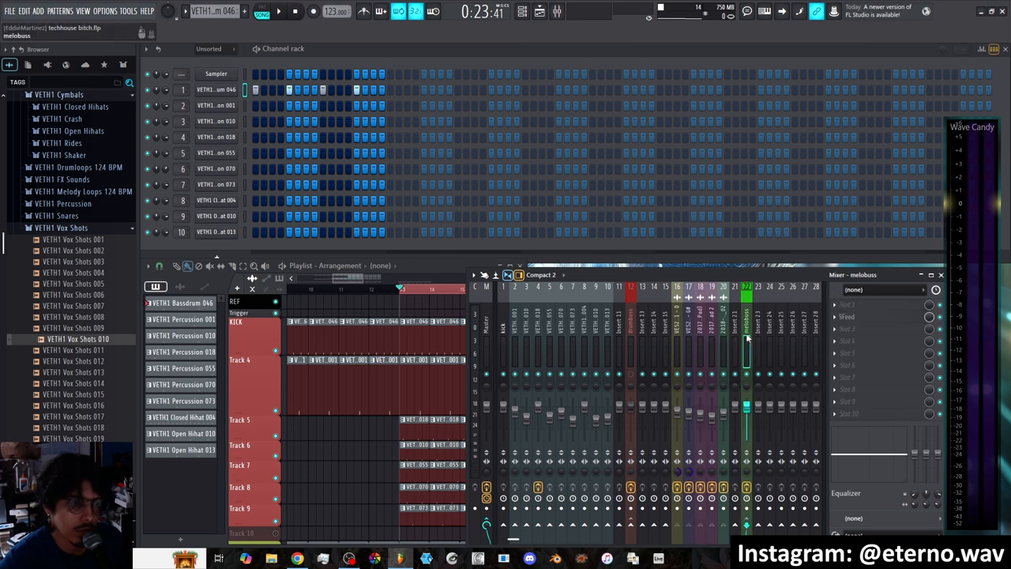
{"action": "left_click", "coordinate": [711, 348]}
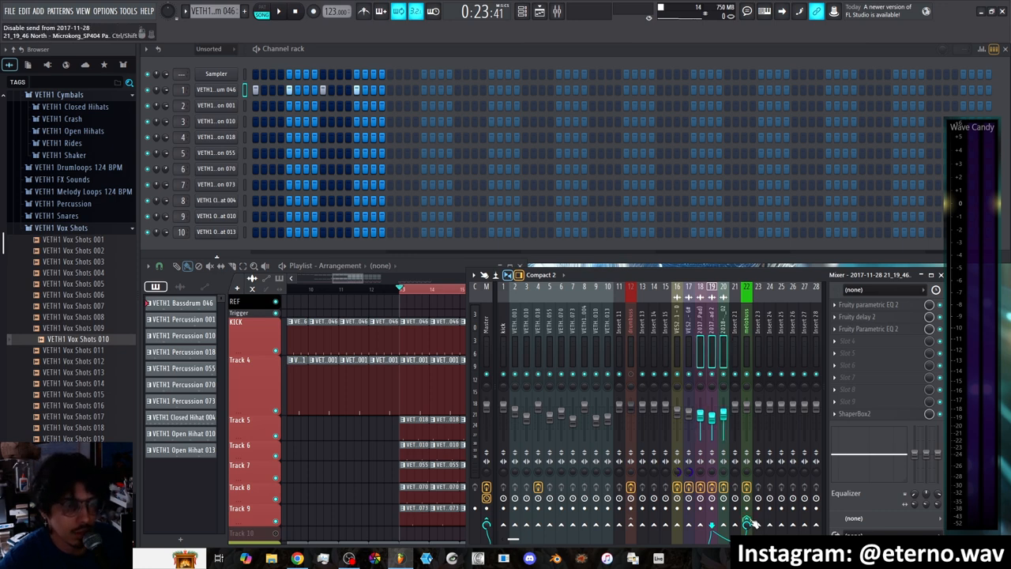
{"action": "right_click", "coordinate": [747, 521]}
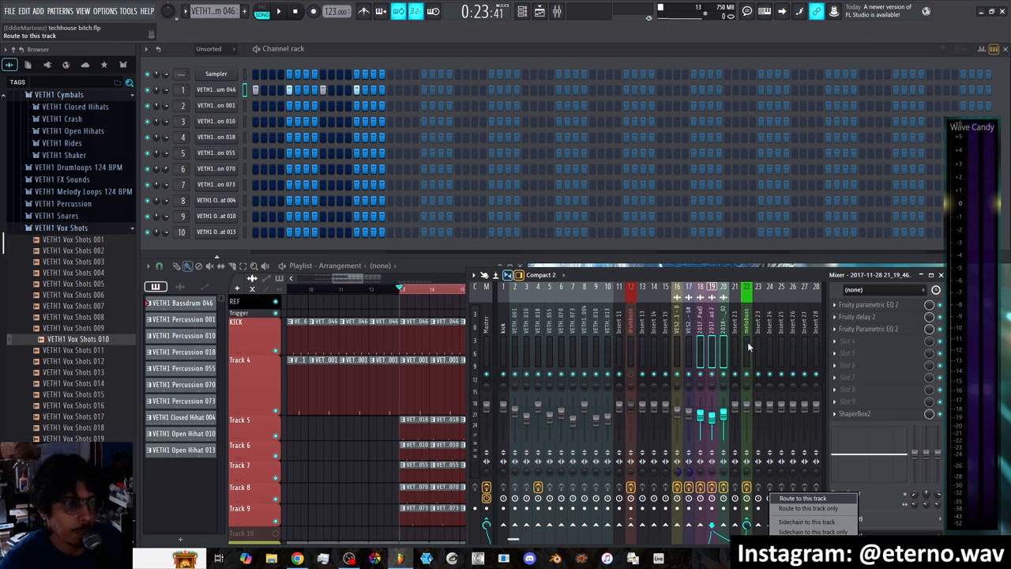
{"action": "mouse_move", "coordinate": [744, 346]}
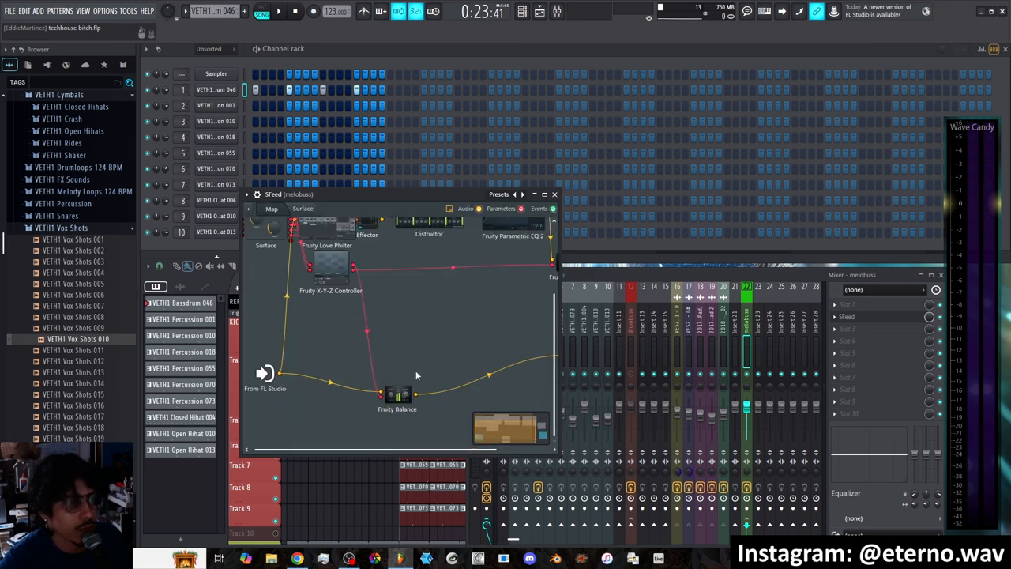
Step: Return the melobuss SFeed to its slider panel by closing and reopening it
{"action": "left_click", "coordinate": [302, 209]}
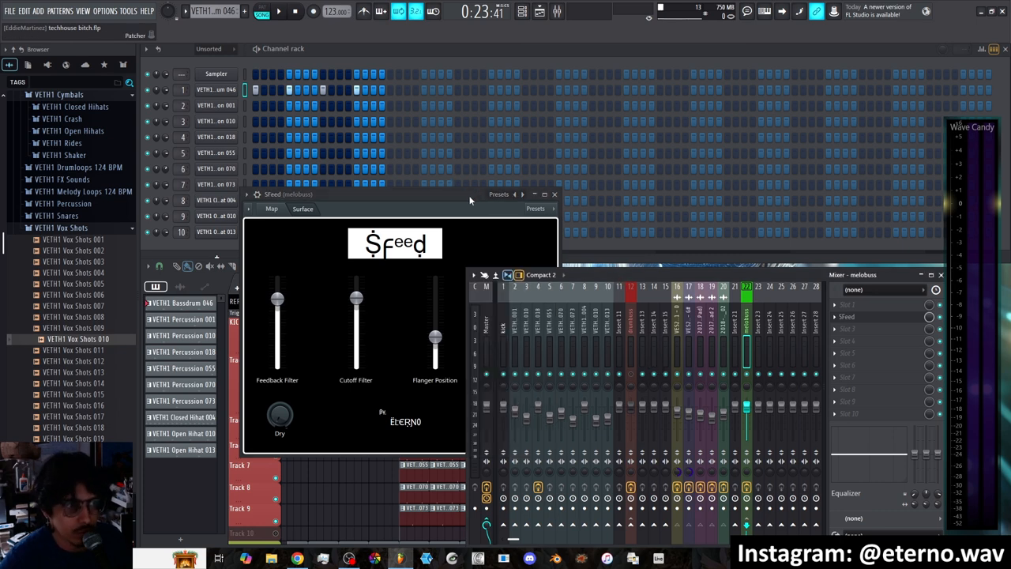
{"action": "left_click", "coordinate": [553, 193]}
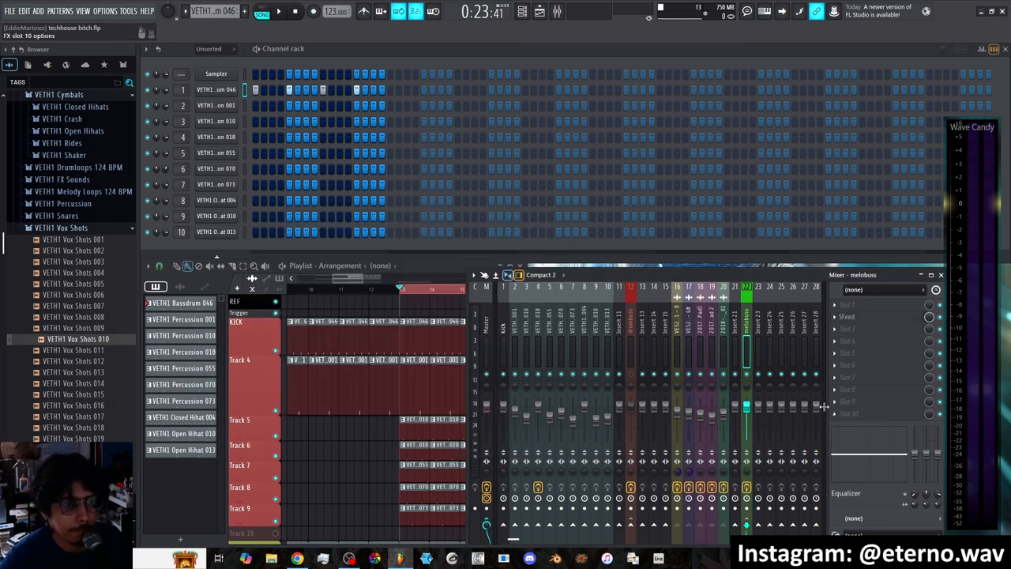
{"action": "left_click", "coordinate": [262, 11]}
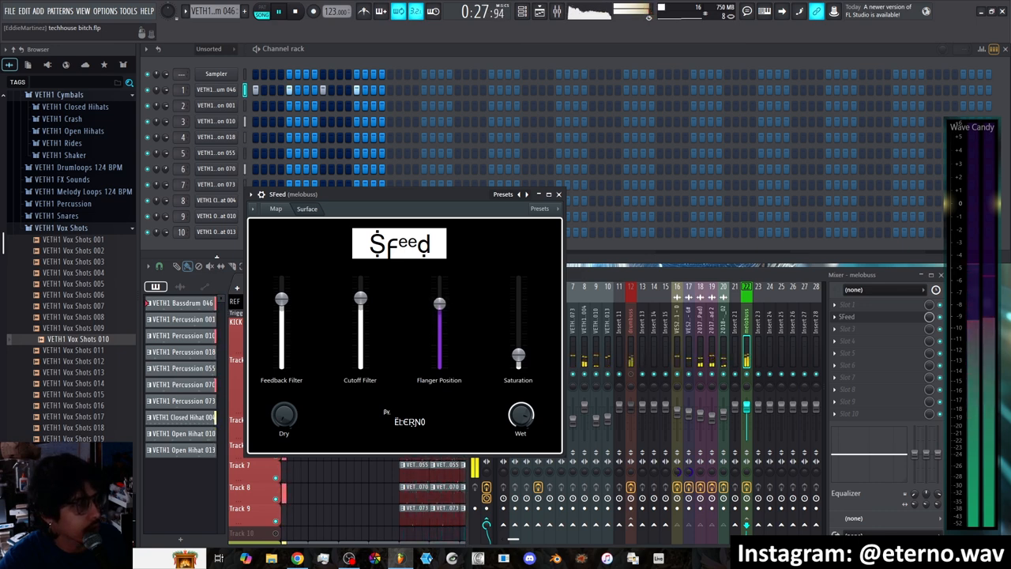
Step: Lower the melobuss SFeed Cutoff Filter and raise its Saturation
{"action": "left_click_drag", "start_coordinate": [439, 308], "coordinate": [439, 292]}
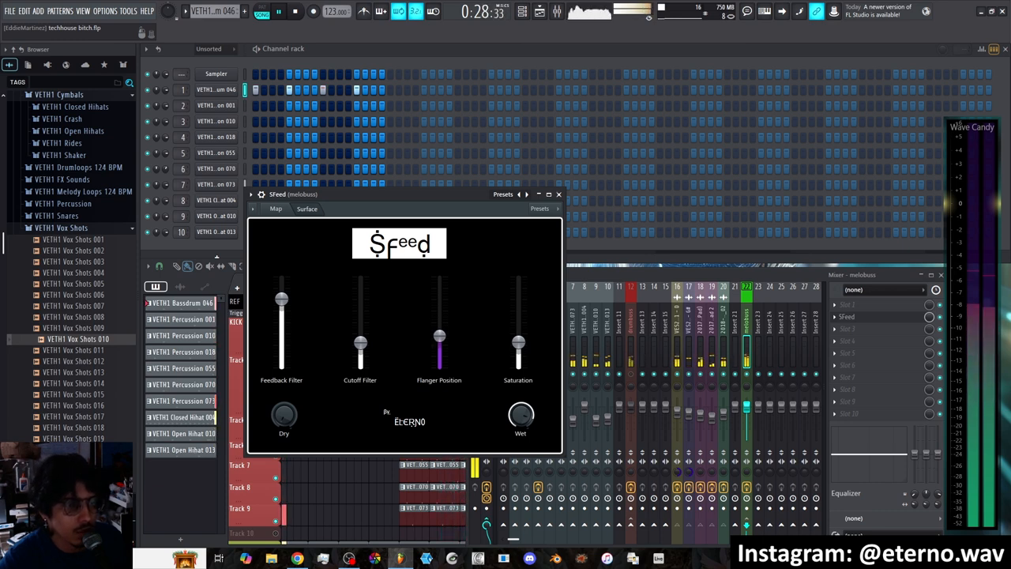
{"action": "left_click_drag", "start_coordinate": [439, 348], "coordinate": [439, 336]}
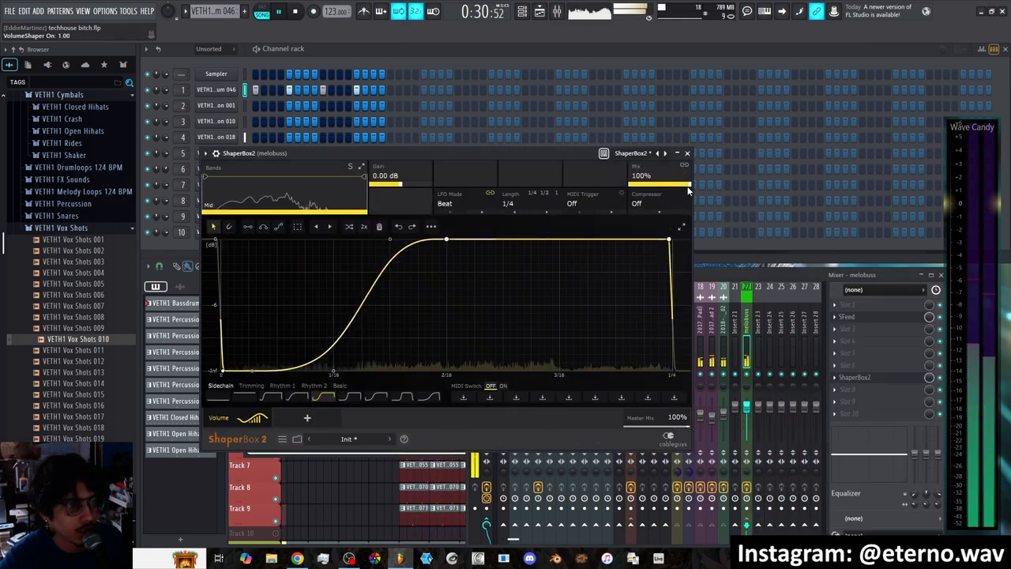
Step: Close ShaperBox 2 and fine-tune the melobuss SFeed Feedback Filter
{"action": "left_click", "coordinate": [298, 398]}
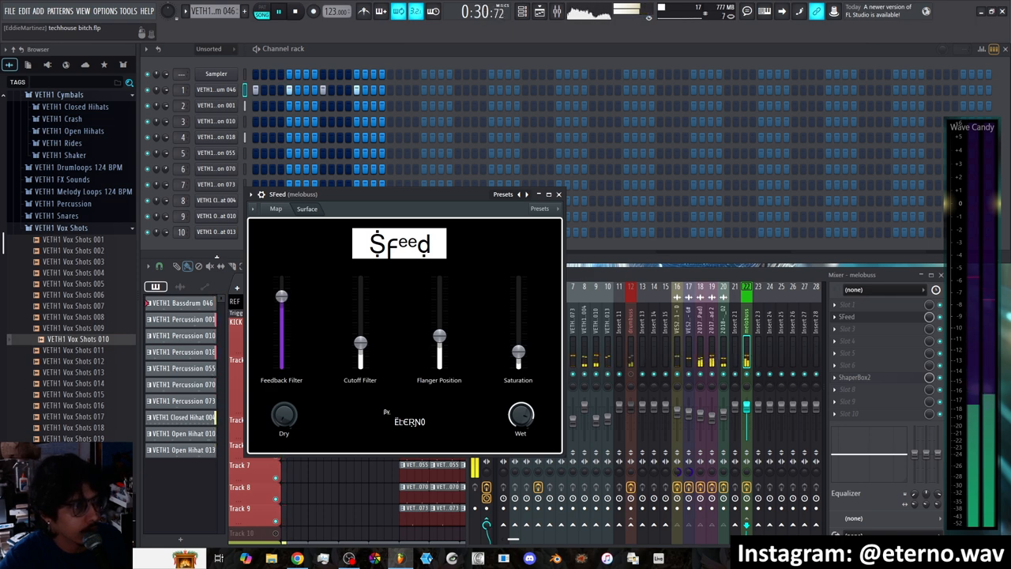
{"action": "left_click_drag", "start_coordinate": [360, 351], "coordinate": [360, 298]}
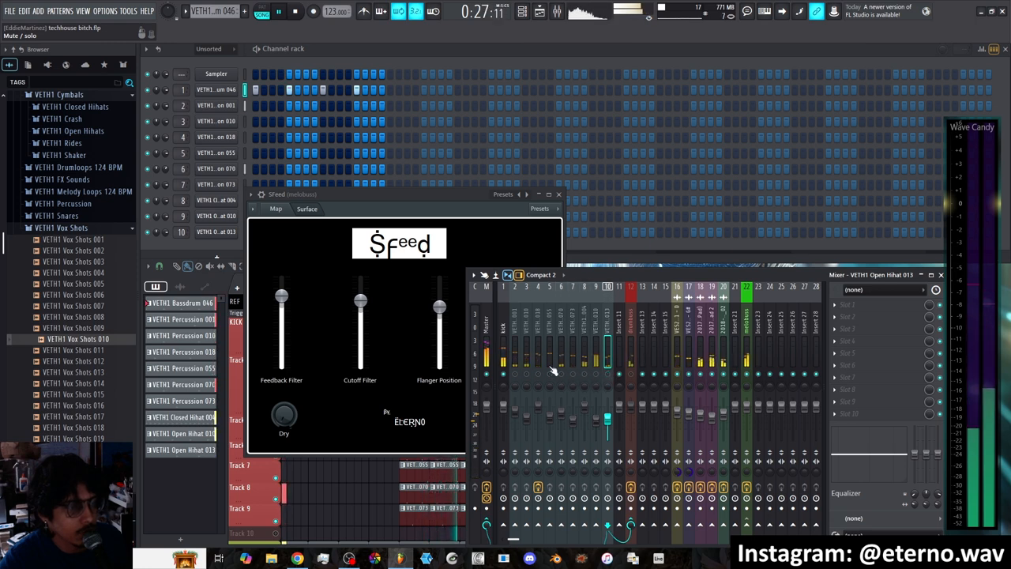
Step: Settle melobuss SFeed Saturation low, raise Cutoff Filter, and adjust Wet
{"action": "left_click_drag", "start_coordinate": [360, 347], "coordinate": [360, 304]}
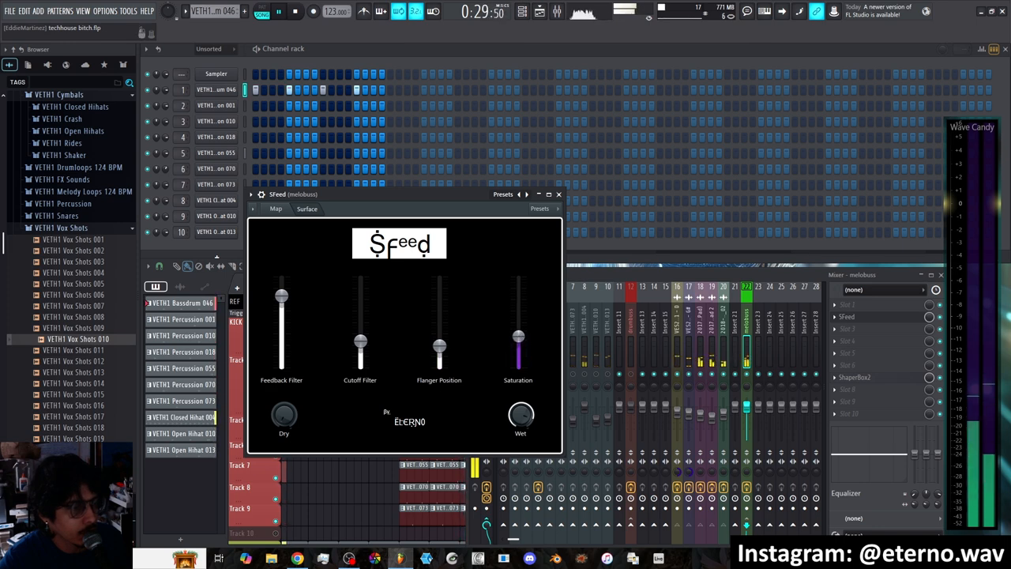
{"action": "left_click_drag", "start_coordinate": [518, 336], "coordinate": [518, 308]}
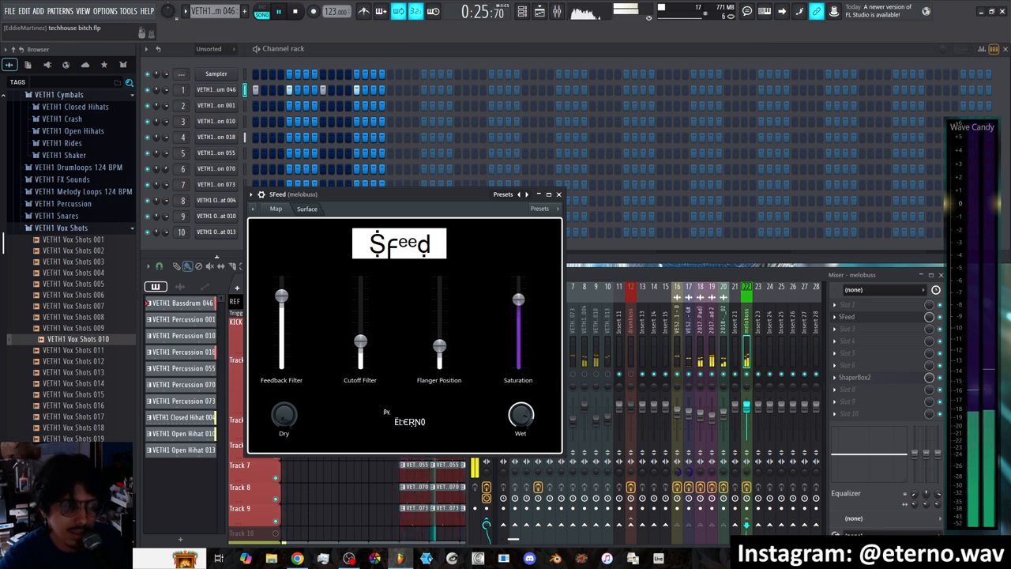
{"action": "left_click_drag", "start_coordinate": [518, 298], "coordinate": [518, 359]}
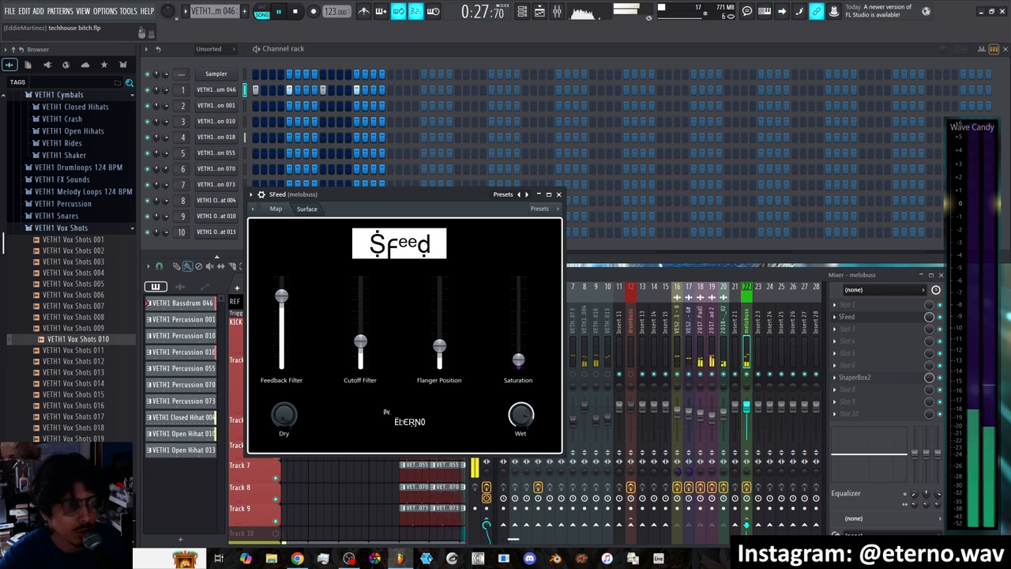
{"action": "left_click_drag", "start_coordinate": [360, 344], "coordinate": [360, 310]}
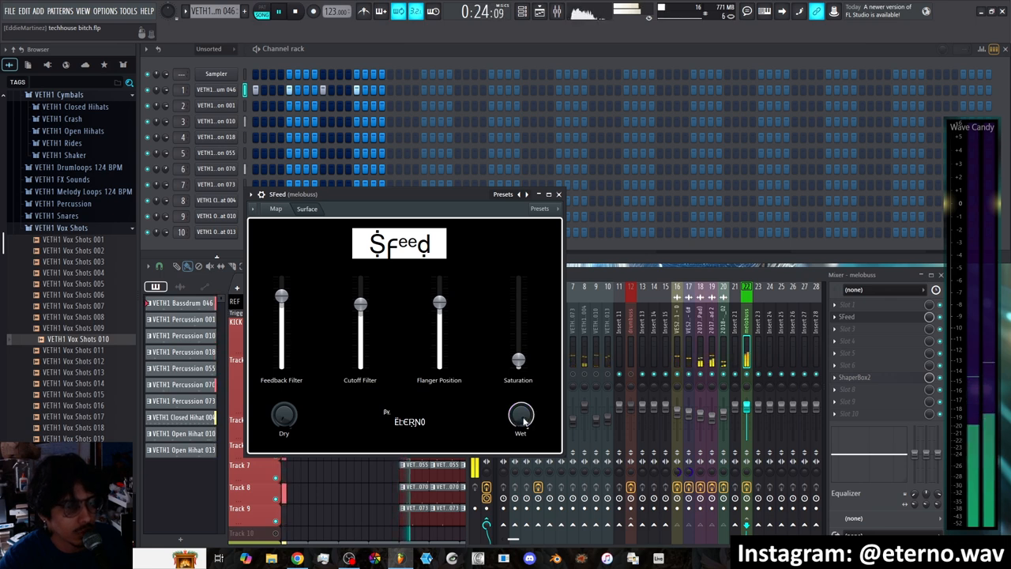
{"action": "left_click_drag", "start_coordinate": [439, 304], "coordinate": [439, 336]}
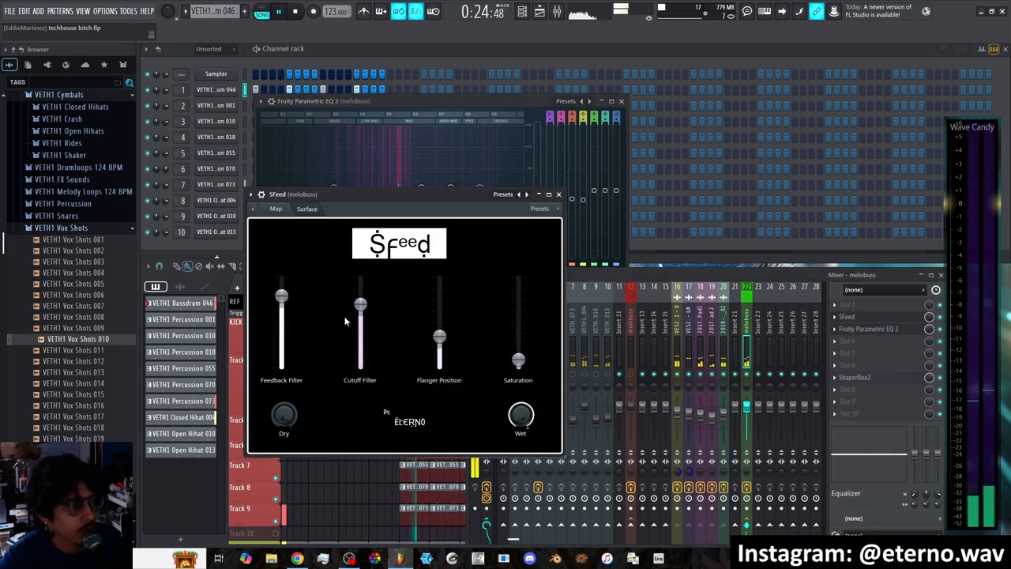
Step: Push the melobuss SFeed filters near maximum, then select the drumbuss insert
{"action": "left_click_drag", "start_coordinate": [440, 340], "coordinate": [440, 320]}
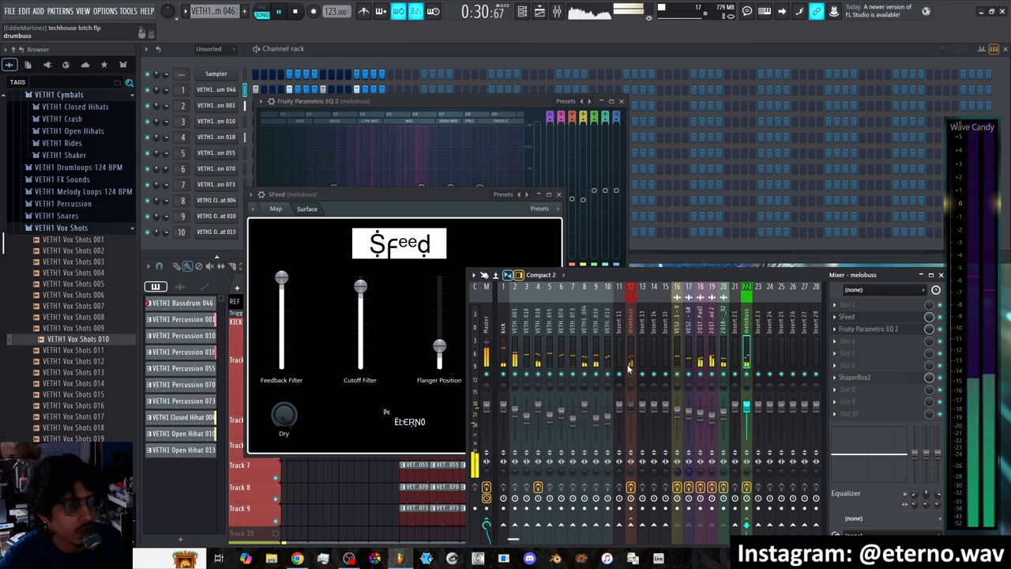
{"action": "left_click", "coordinate": [631, 355]}
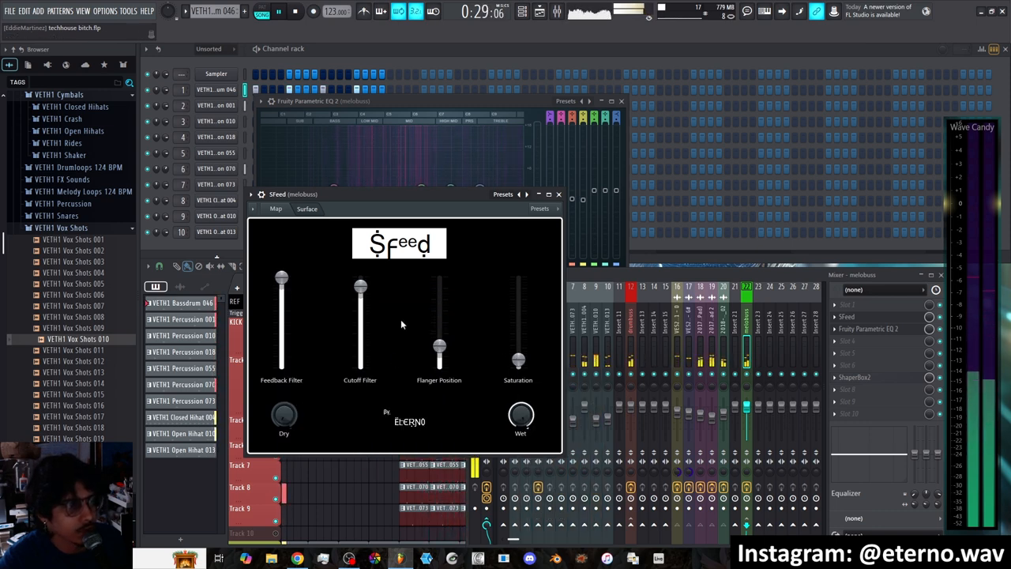
{"action": "left_click_drag", "start_coordinate": [439, 352], "coordinate": [439, 324]}
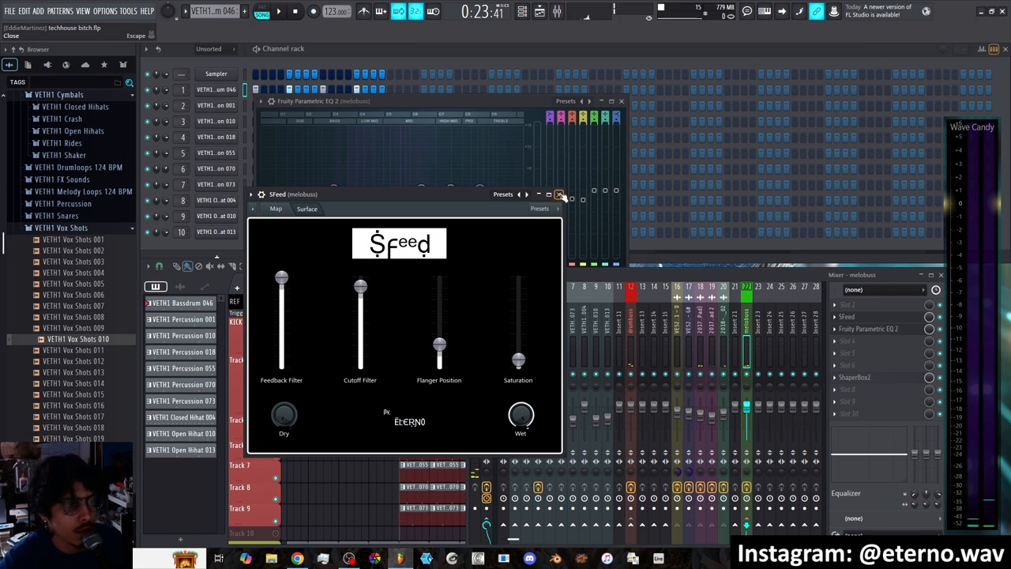
Step: Close the melobuss SFeed window
{"action": "left_click", "coordinate": [560, 193]}
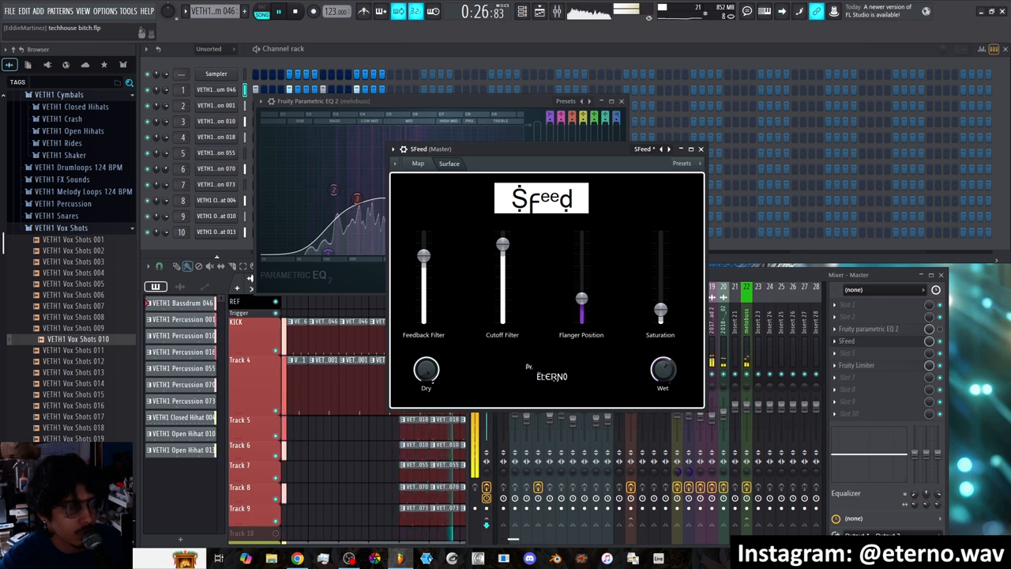
Step: Adjust Master SFeed Feedback Filter and Saturation sliders by ear
{"action": "left_click_drag", "start_coordinate": [581, 298], "coordinate": [581, 273]}
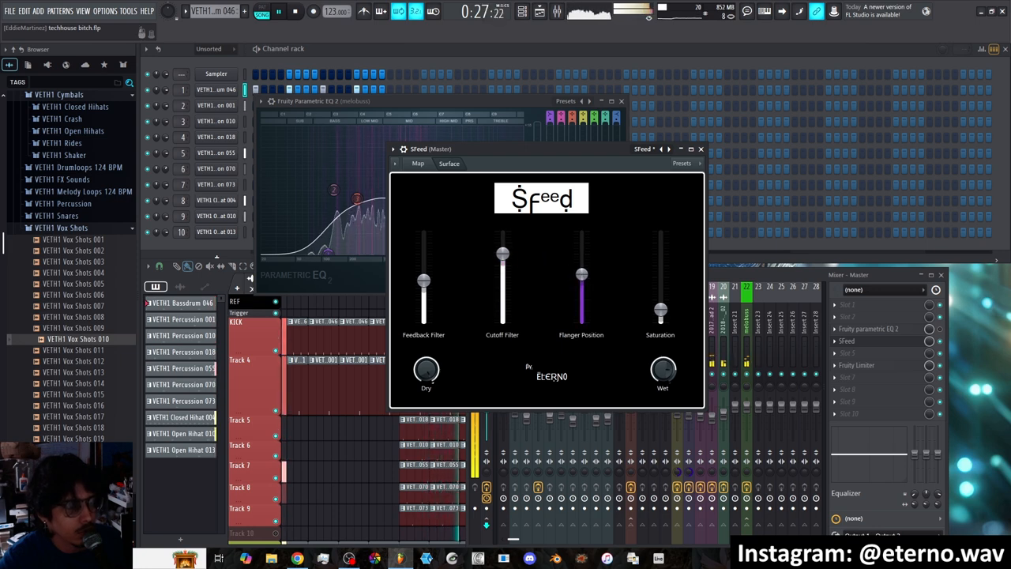
{"action": "left_click_drag", "start_coordinate": [582, 274], "coordinate": [582, 289]}
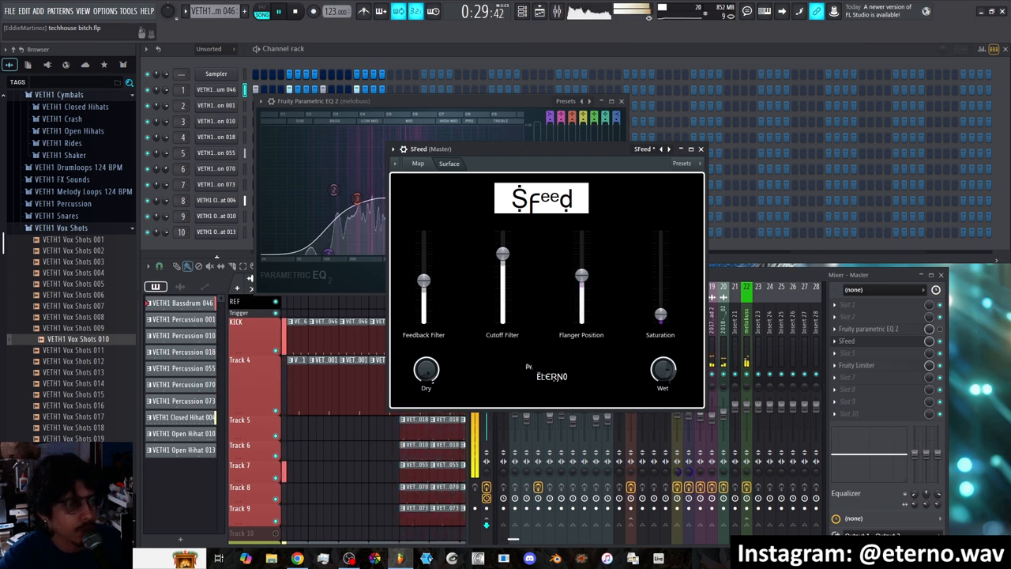
{"action": "left_click_drag", "start_coordinate": [423, 280], "coordinate": [424, 304]}
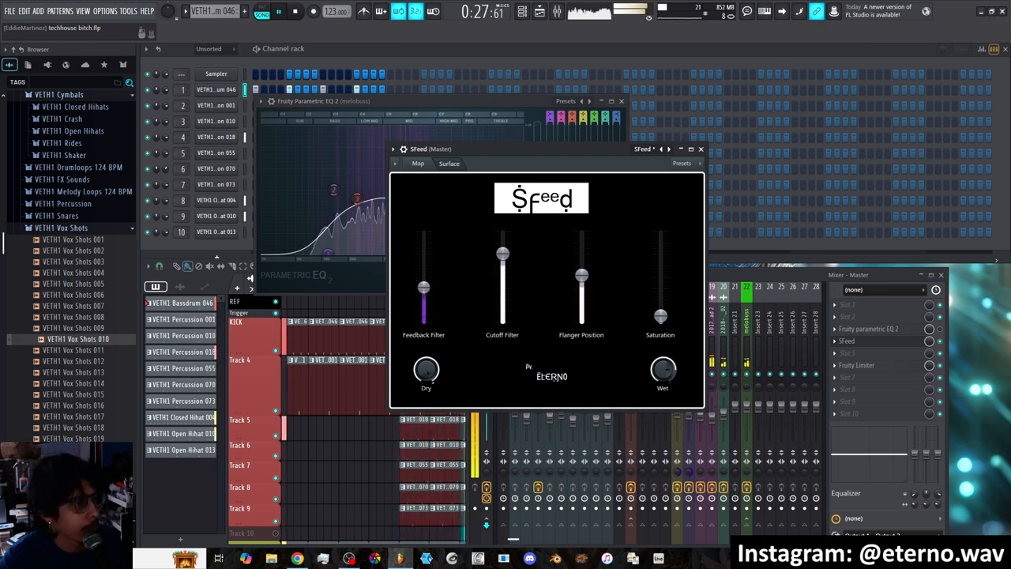
{"action": "left_click_drag", "start_coordinate": [423, 288], "coordinate": [423, 253]}
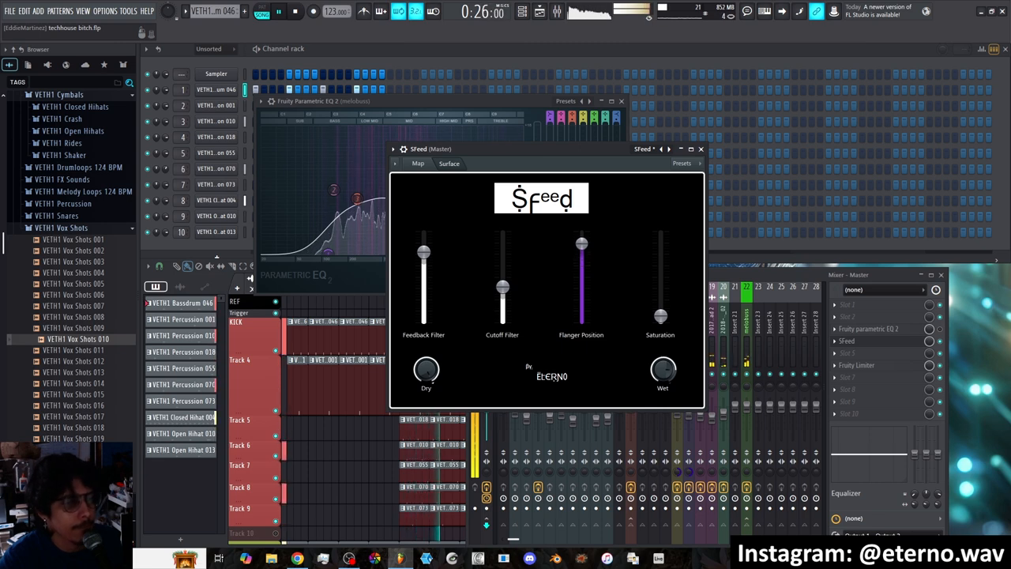
Step: Pull Master SFeed Flanger Position and Cutoff Filter back to mid-range
{"action": "left_click_drag", "start_coordinate": [582, 284], "coordinate": [582, 308]}
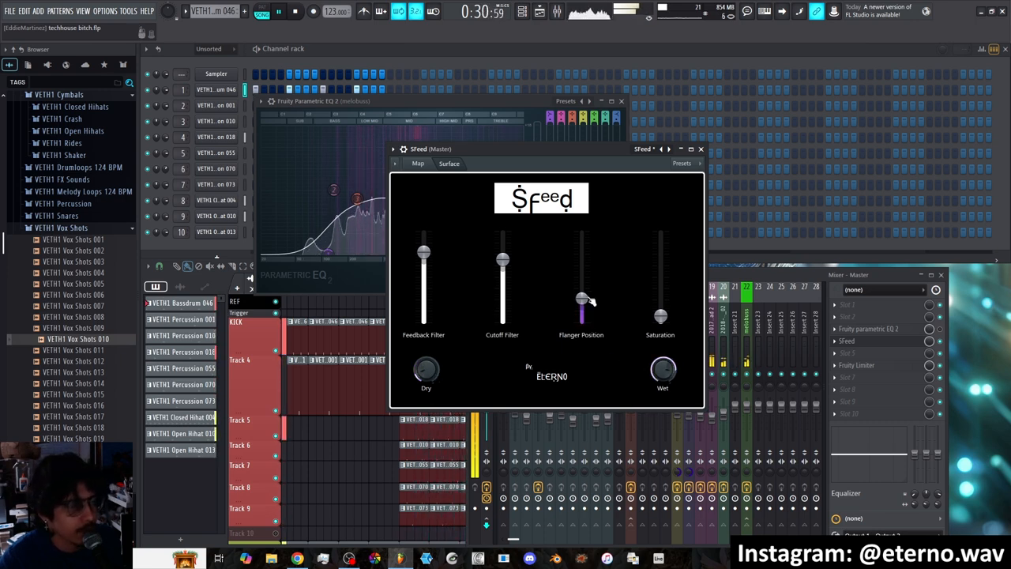
{"action": "left_click_drag", "start_coordinate": [581, 301], "coordinate": [581, 276]}
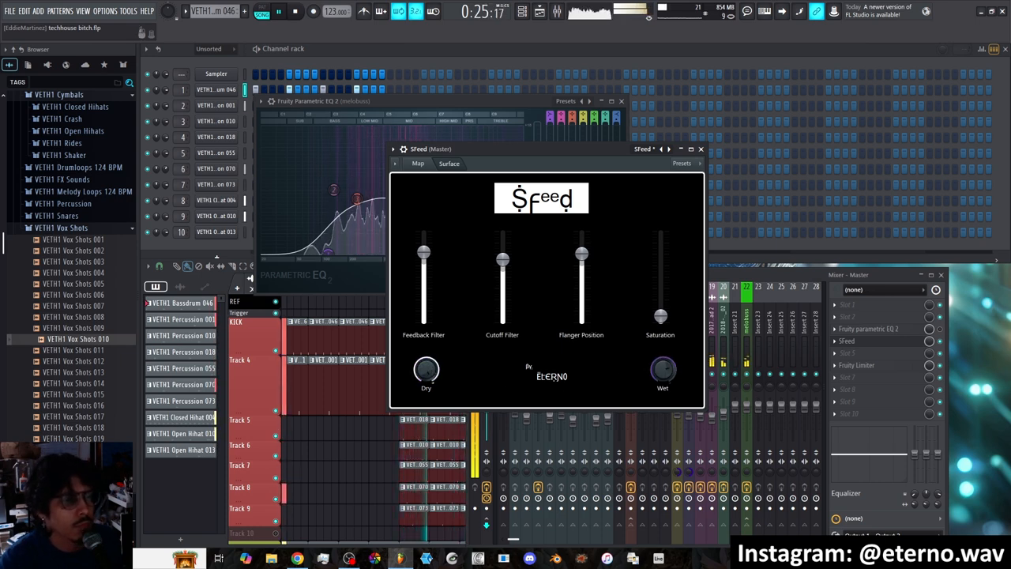
{"action": "left_click_drag", "start_coordinate": [581, 252], "coordinate": [581, 282]}
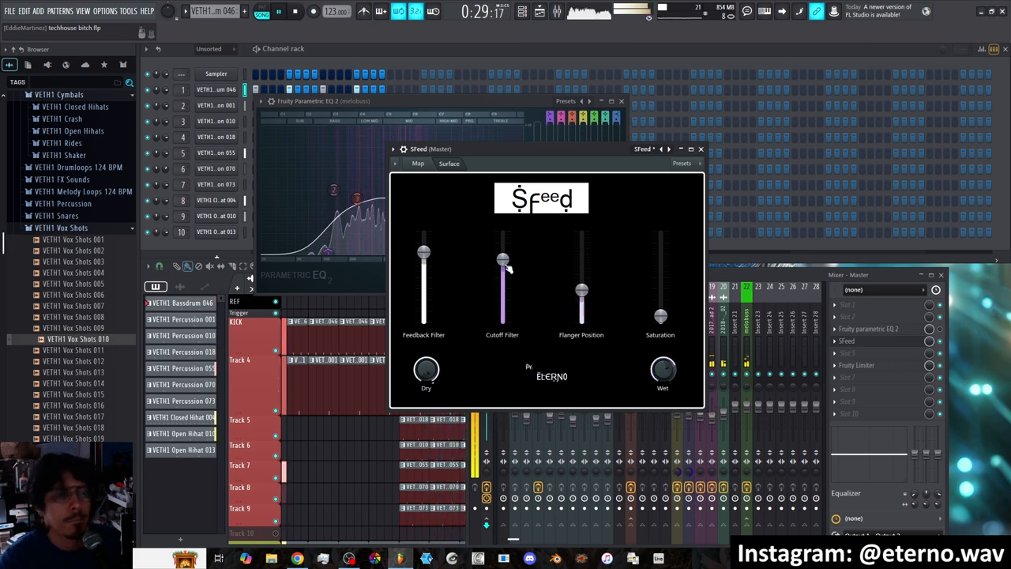
{"action": "left_click_drag", "start_coordinate": [503, 259], "coordinate": [502, 286]}
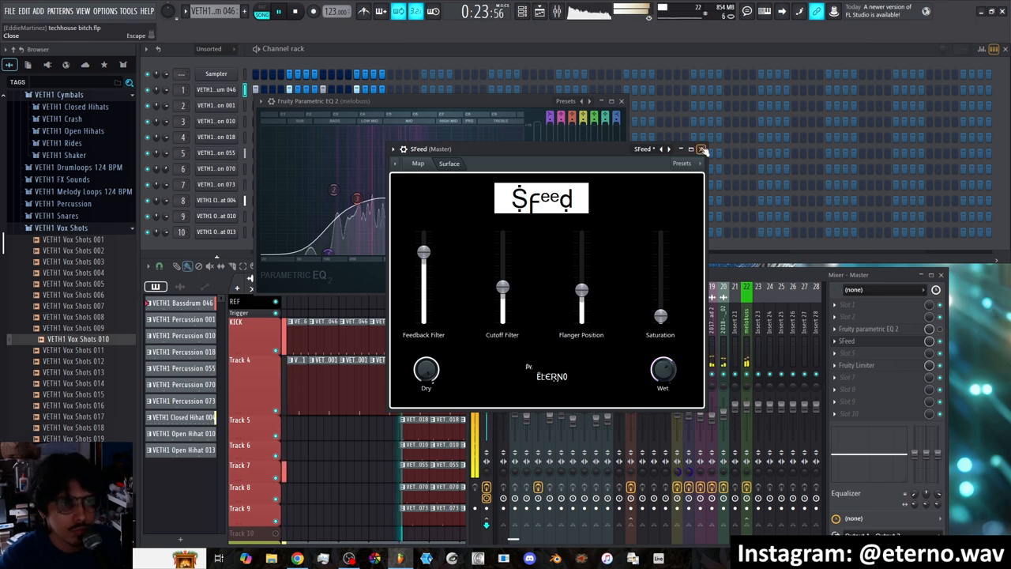
{"action": "left_click", "coordinate": [701, 148]}
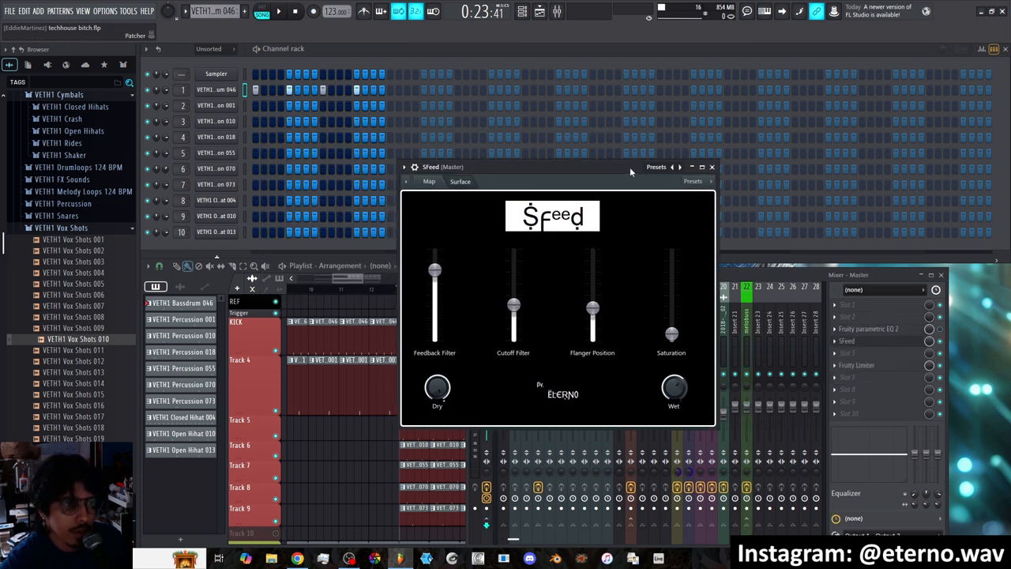
{"action": "left_click", "coordinate": [711, 167]}
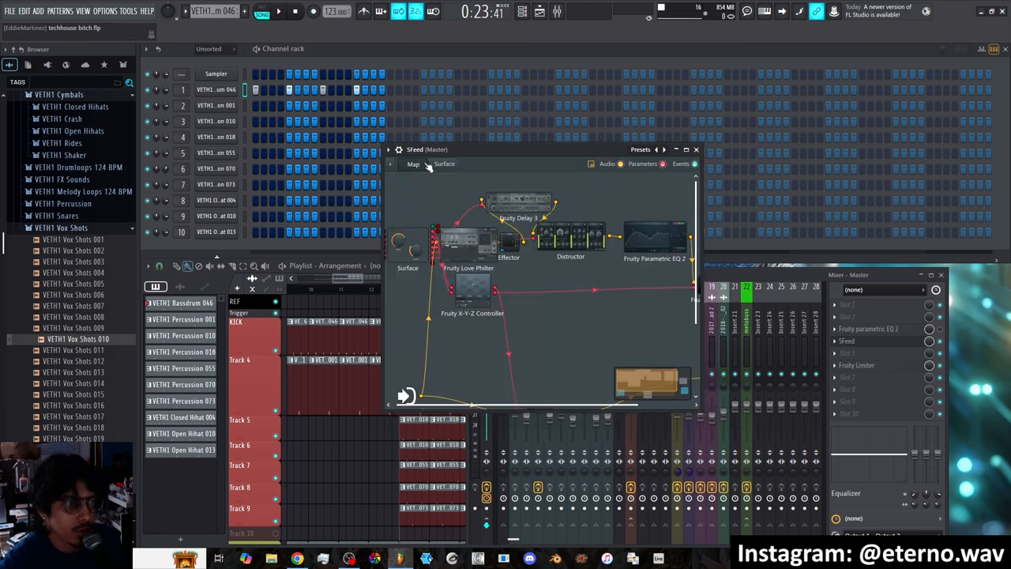
{"action": "mouse_move", "coordinate": [452, 172]}
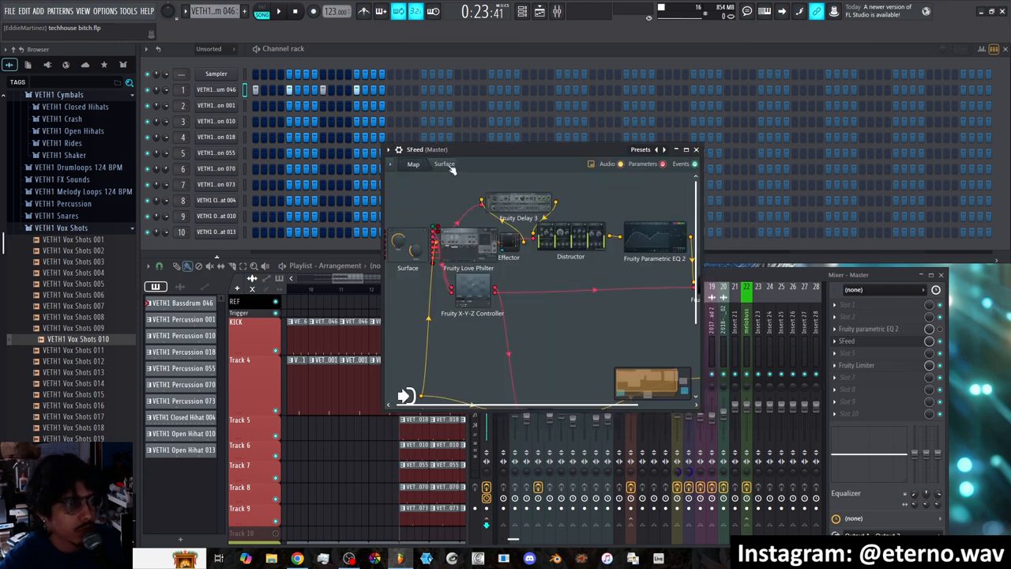
{"action": "left_click", "coordinate": [444, 164]}
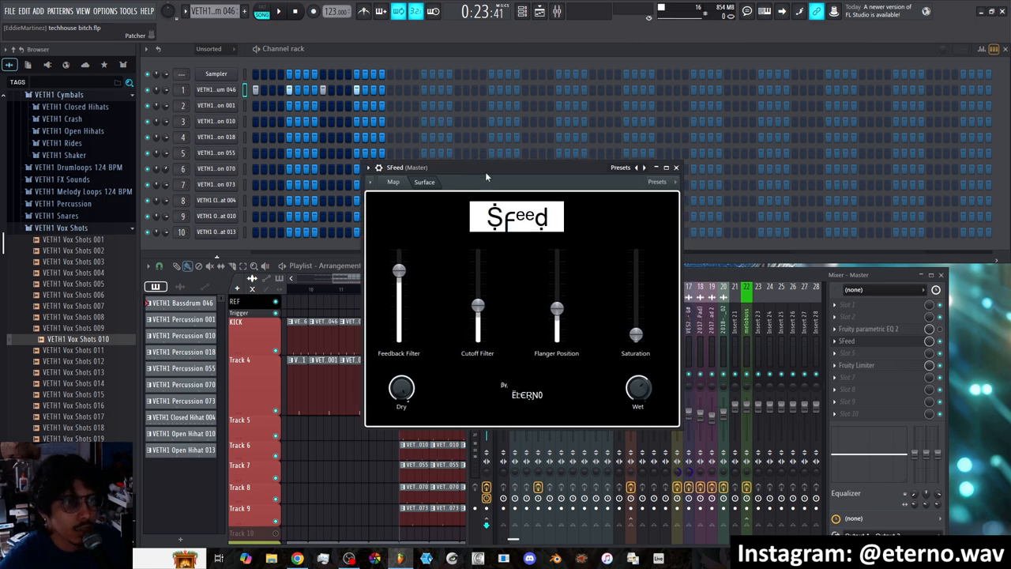
{"action": "left_click", "coordinate": [675, 166]}
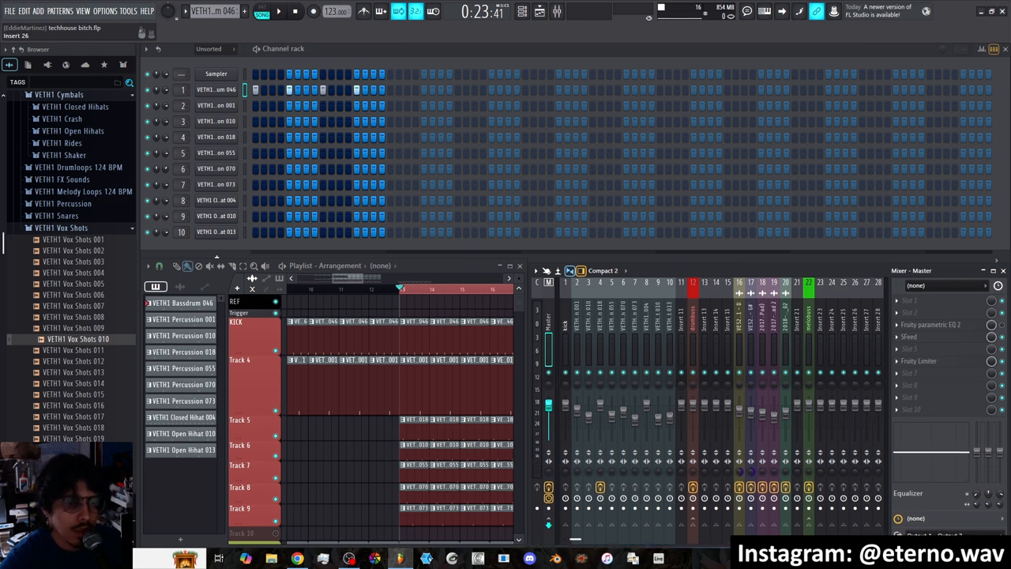
{"action": "mouse_move", "coordinate": [912, 336]}
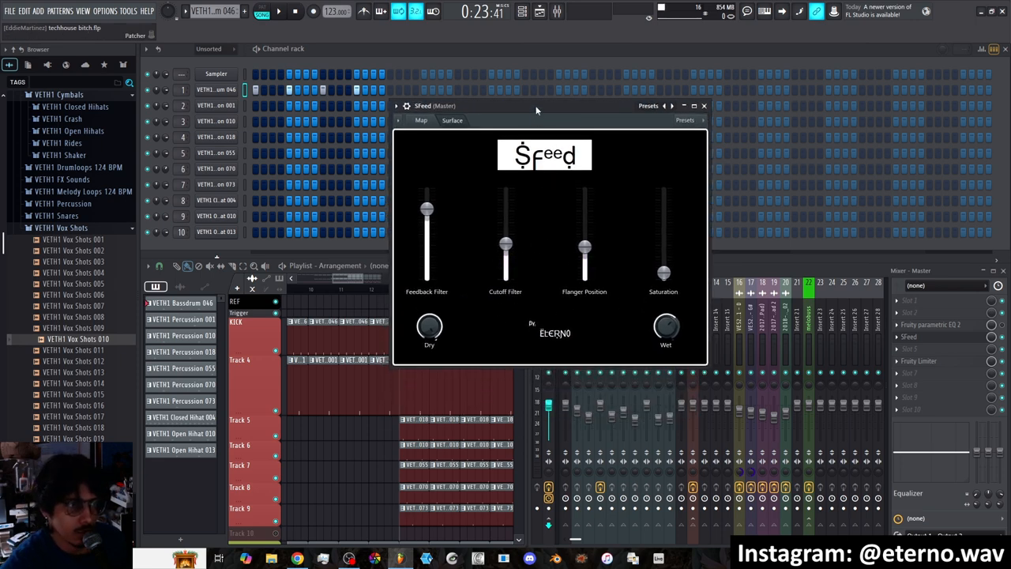
Step: Reposition the Master SFeed window down and right, then close it
{"action": "left_click_drag", "start_coordinate": [537, 105], "coordinate": [563, 138]}
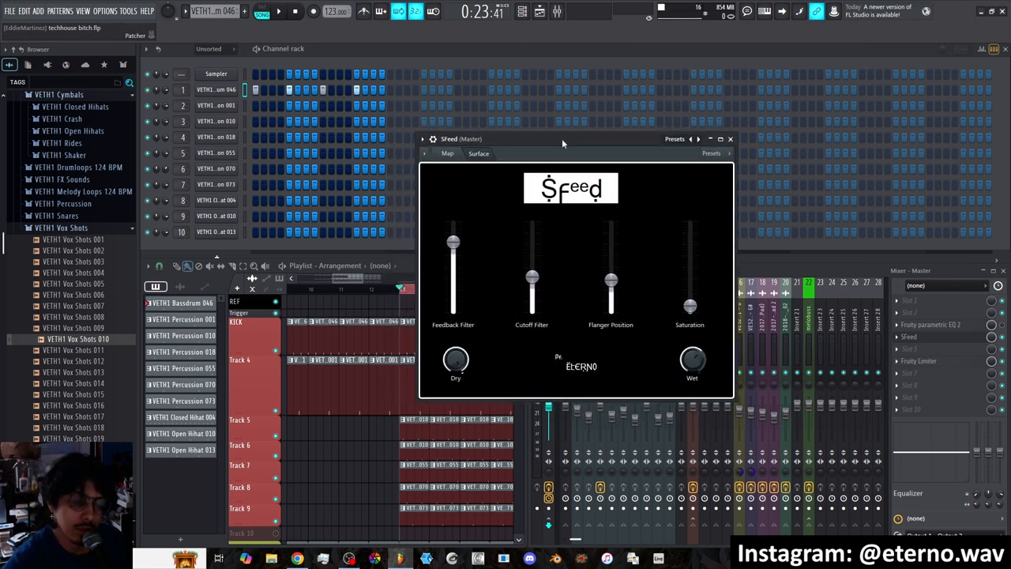
{"action": "left_click_drag", "start_coordinate": [563, 139], "coordinate": [514, 172]}
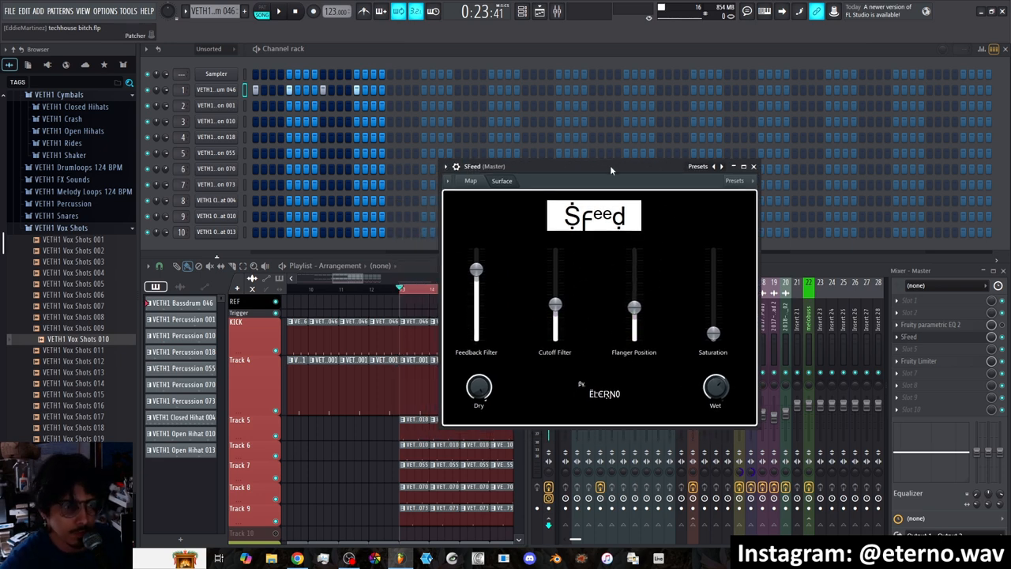
{"action": "mouse_move", "coordinate": [647, 390]}
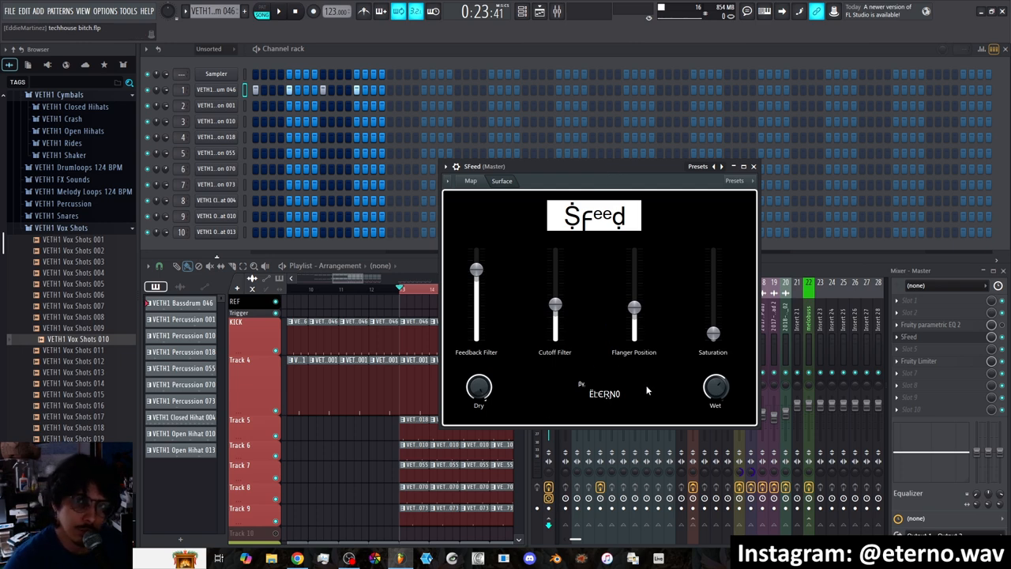
{"action": "mouse_move", "coordinate": [727, 298]}
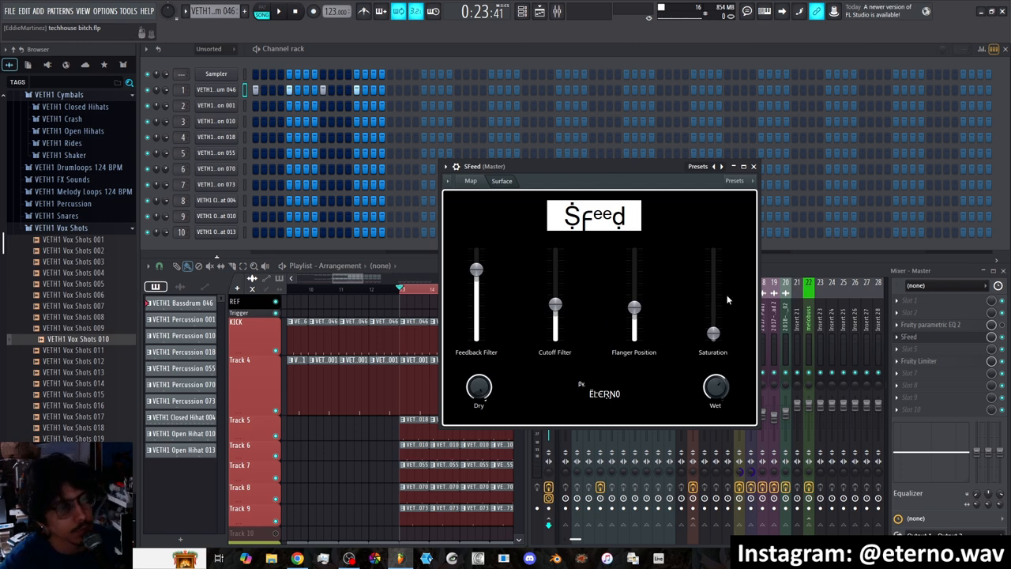
{"action": "left_click", "coordinate": [752, 165]}
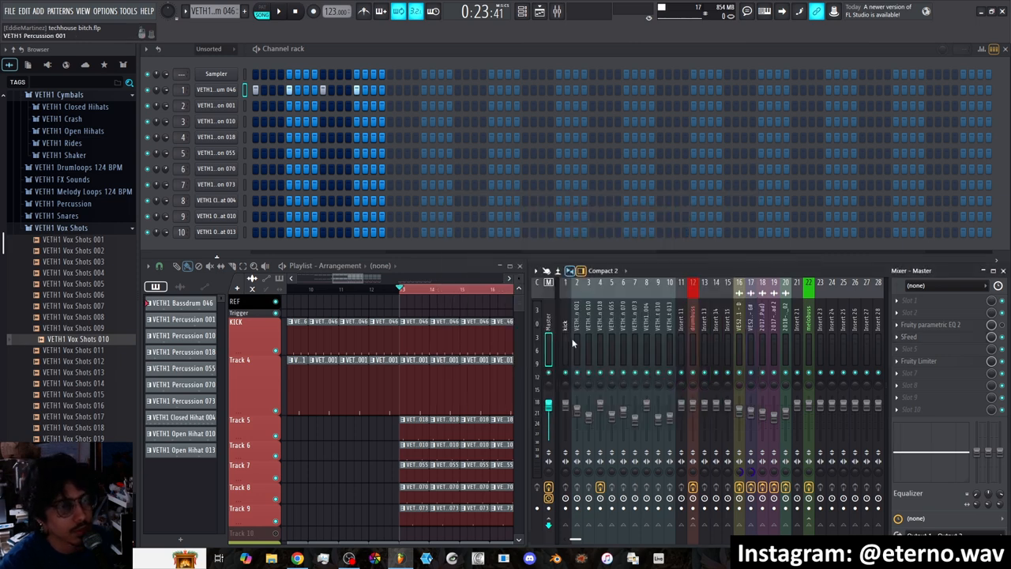